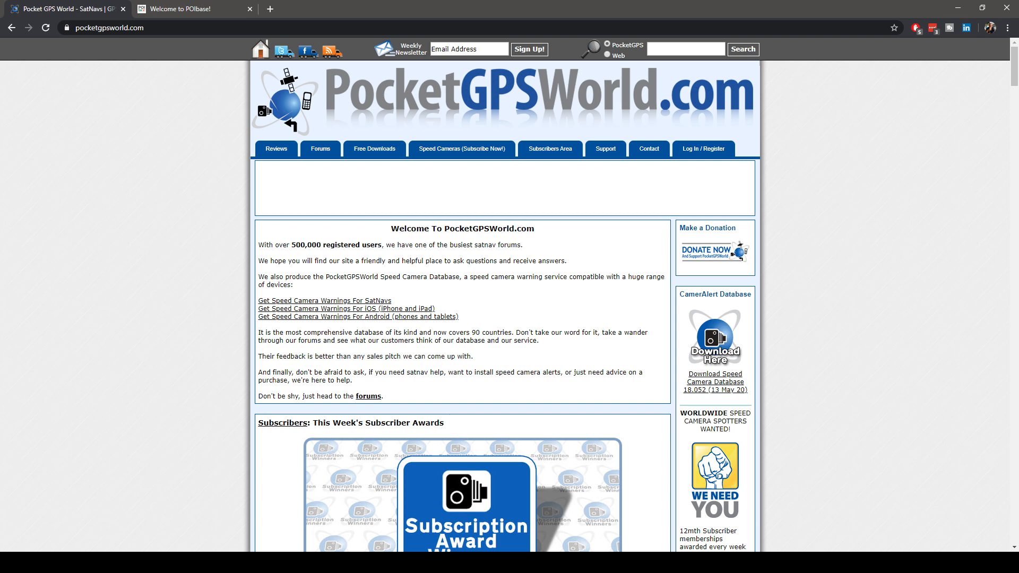
- Sign in to PocketGPSWorld.com and review the CamerAlert speed camera subscription page
left_click(703, 148)
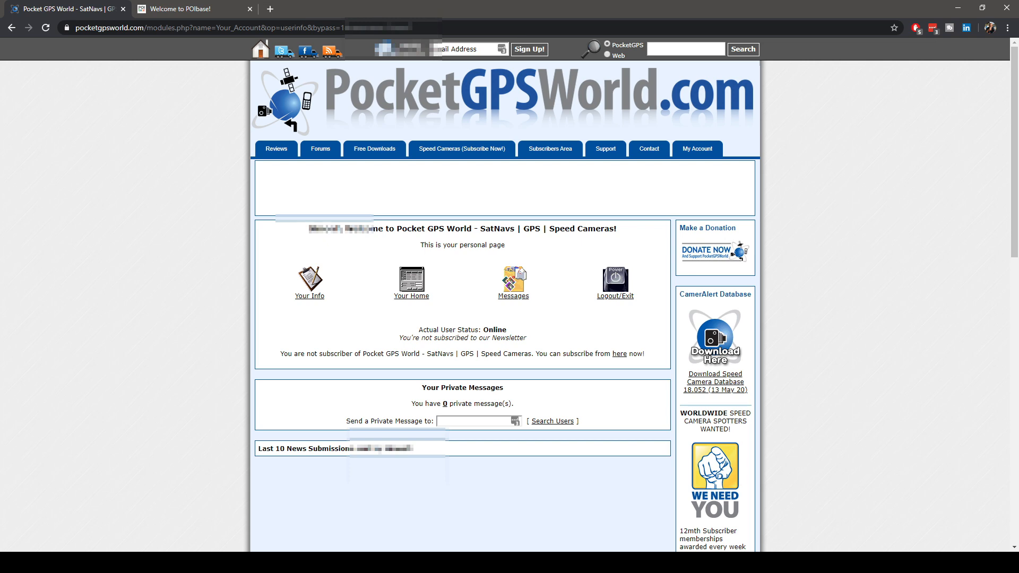
left_click(619, 354)
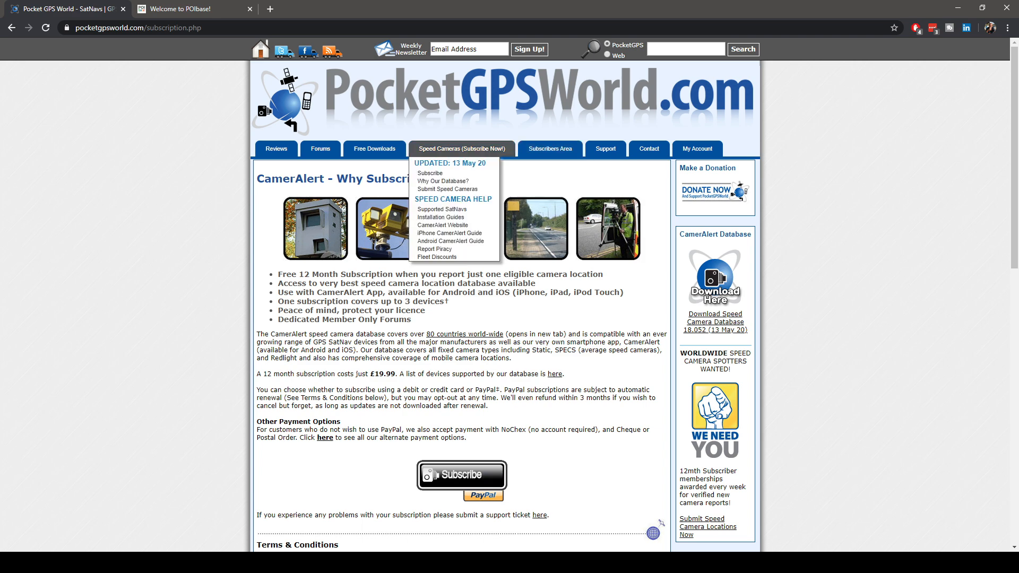
mouse_move(461, 475)
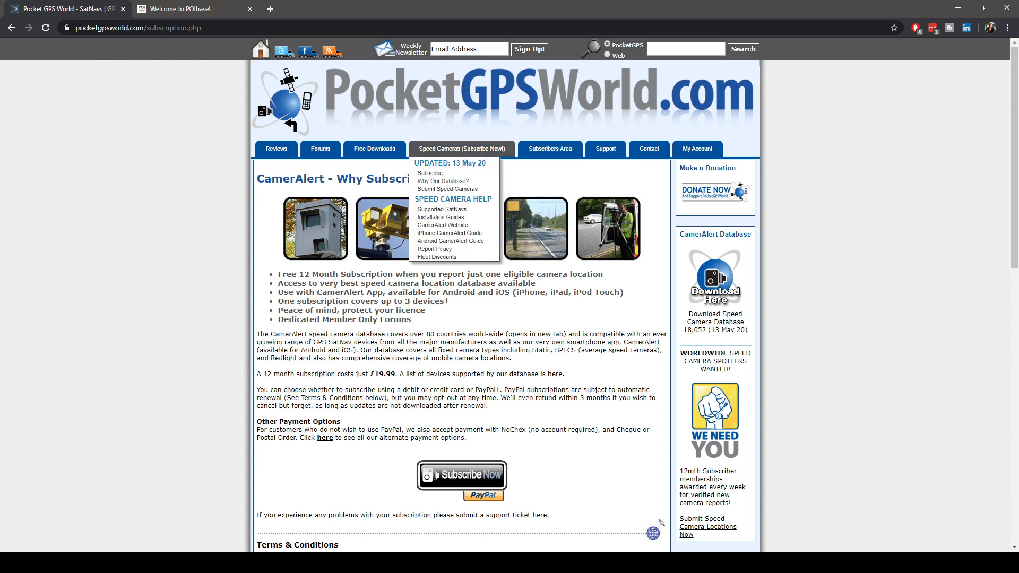
scroll("down", 3)
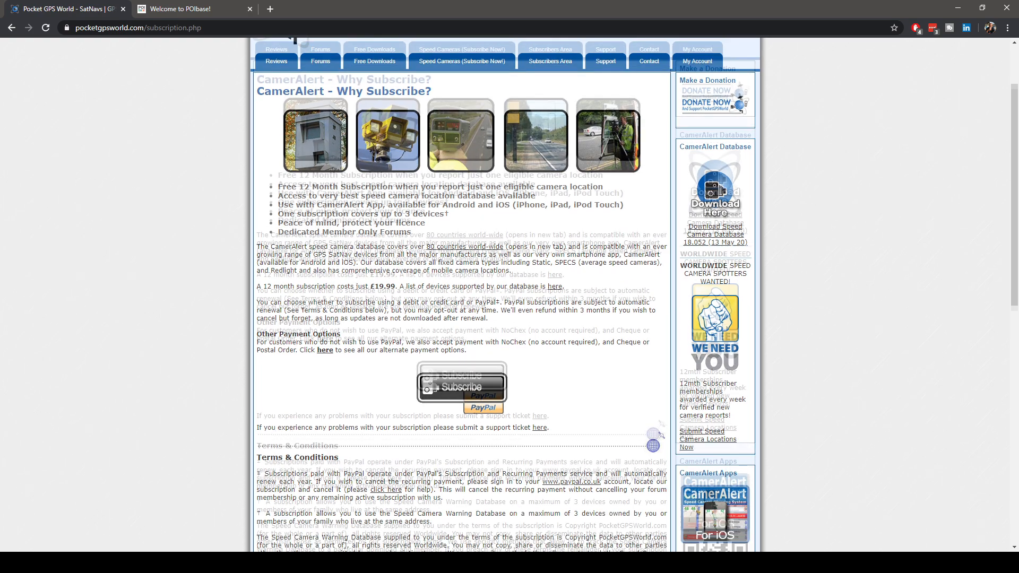
scroll("down", 3)
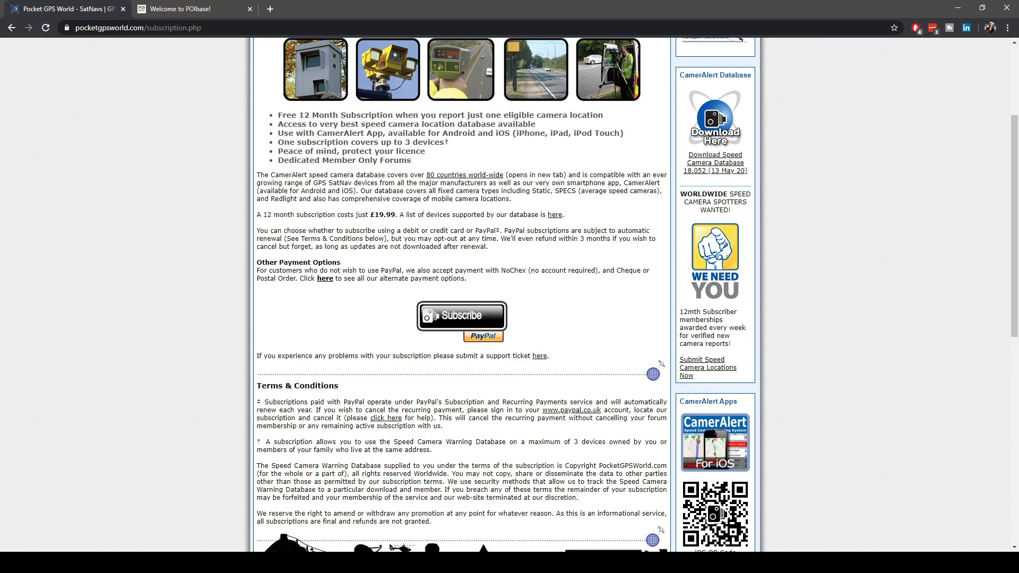
scroll("up", 3)
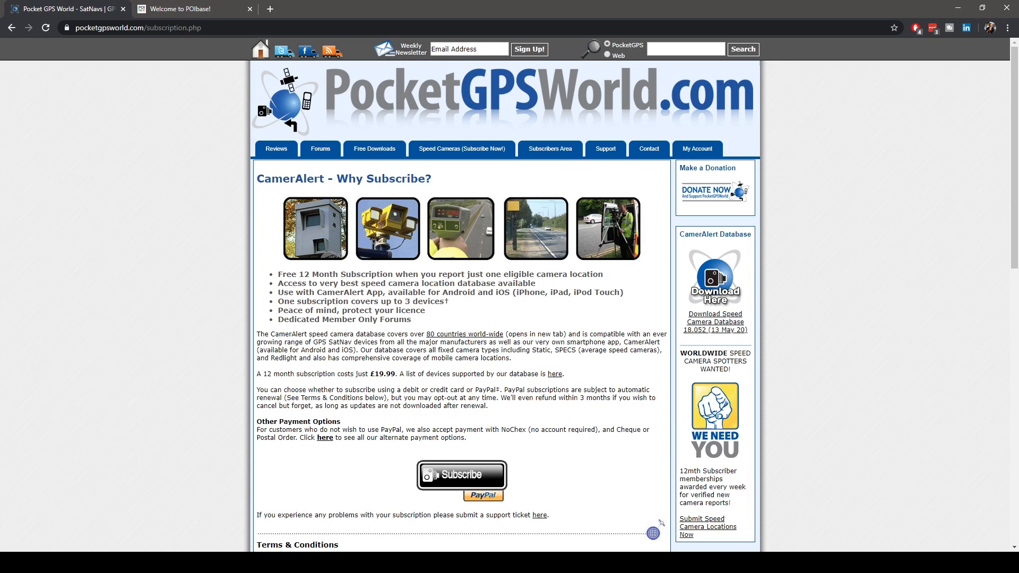
- Download the Garmin POILoader UK consolidated-by-type speed camera zip
left_click(460, 149)
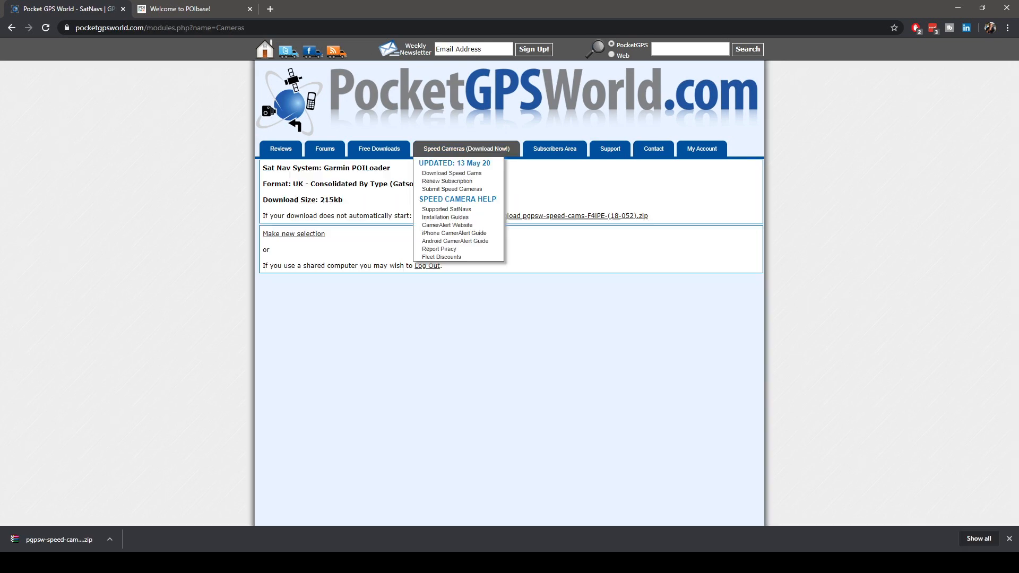
left_click(451, 173)
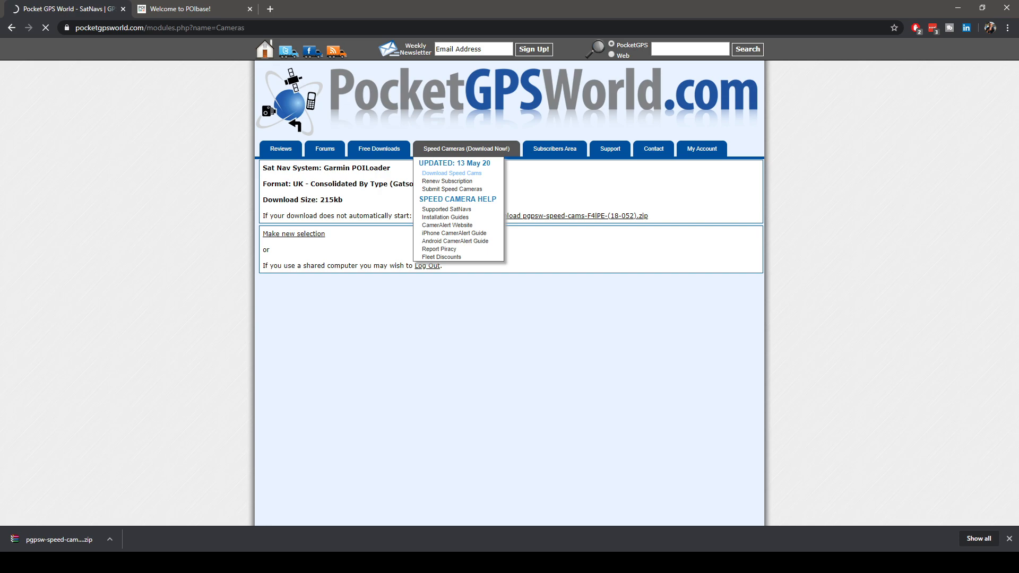
left_click(450, 172)
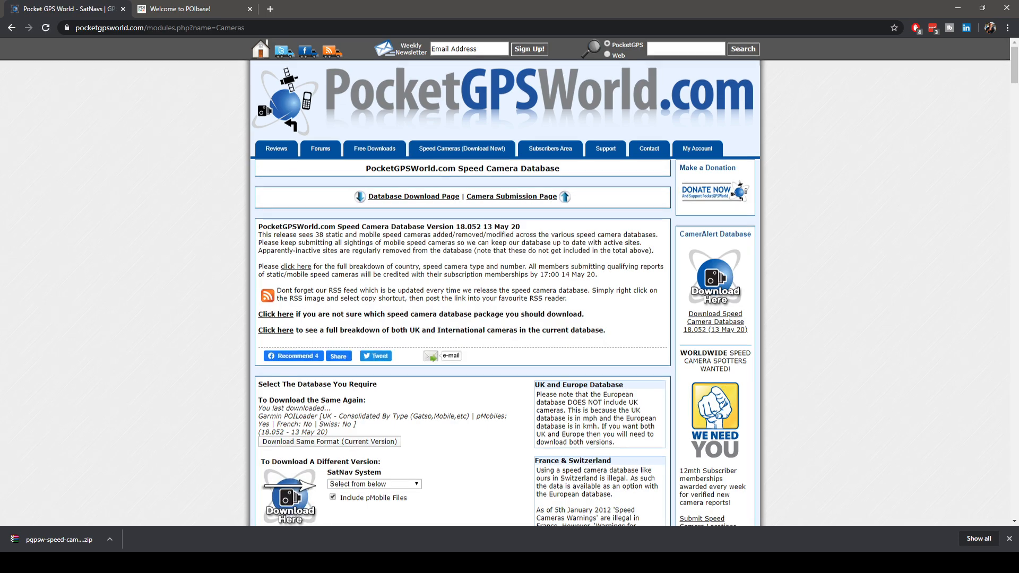
scroll("down", 3)
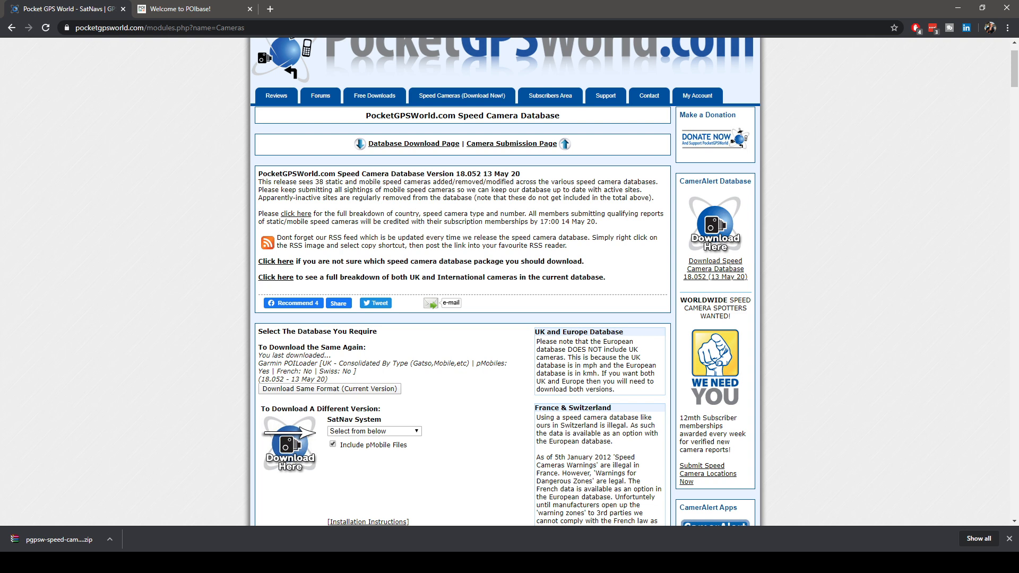
double_click(299, 362)
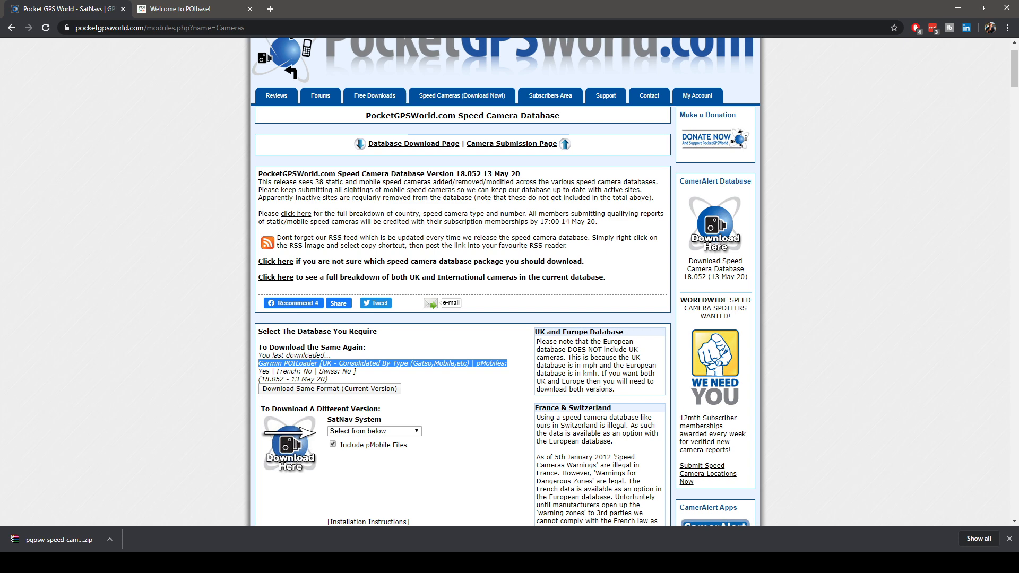
scroll("down", 3)
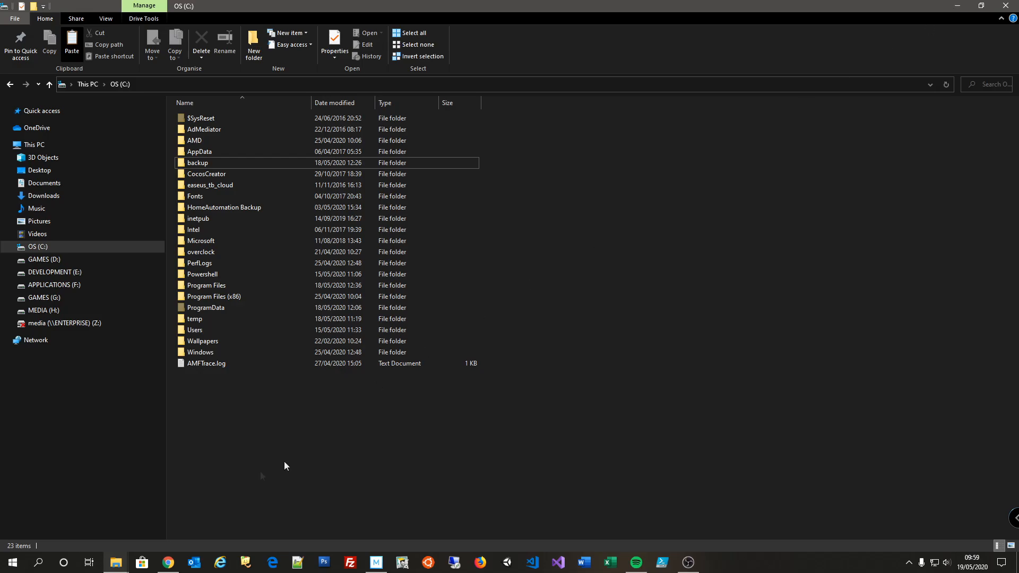
- Make an AudiCams folder on C: and extract the speed camera zip inside it
right_click(283, 466)
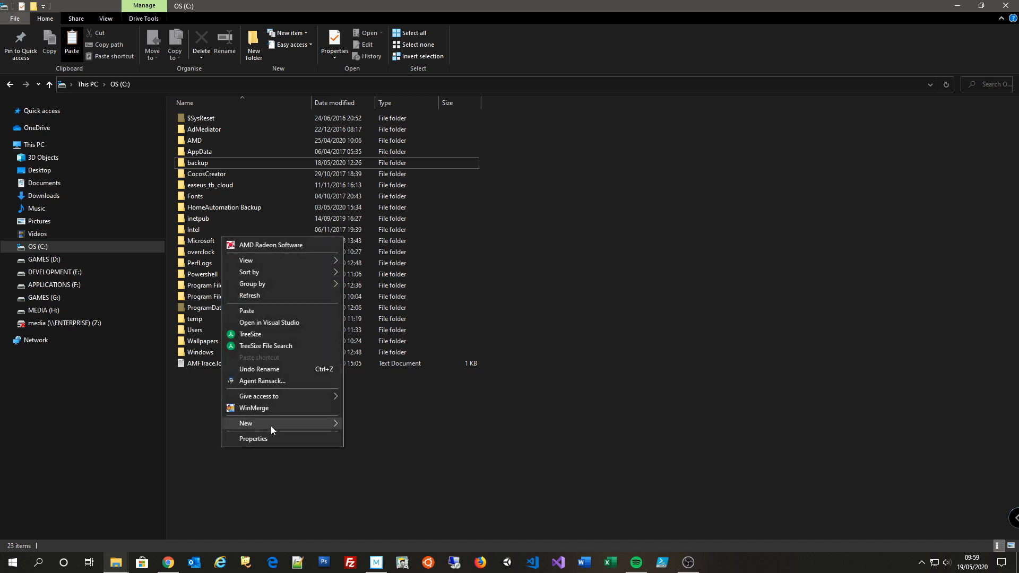
left_click(245, 422)
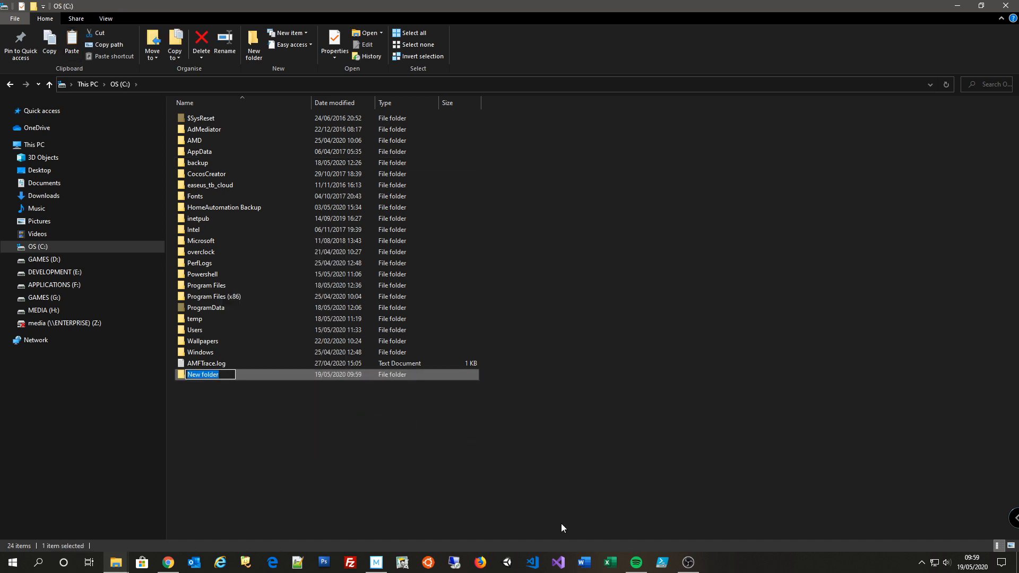
type("AudiCams")
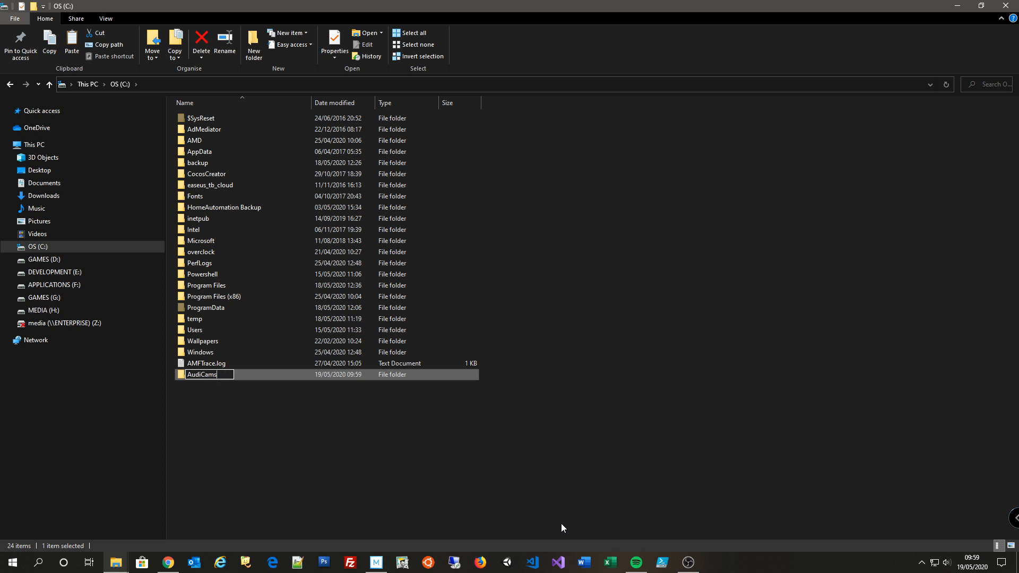
double_click(202, 374)
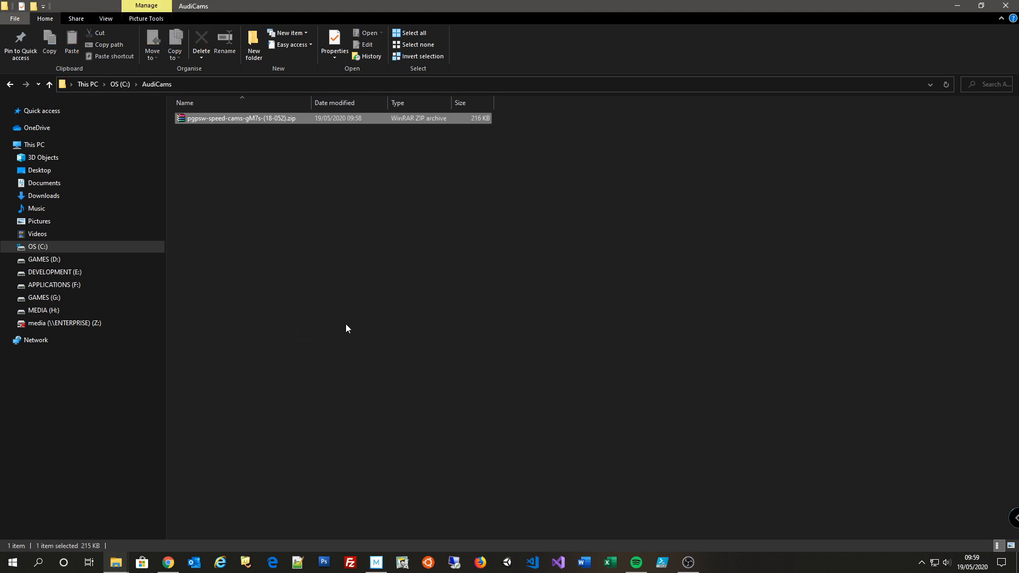
right_click(240, 118)
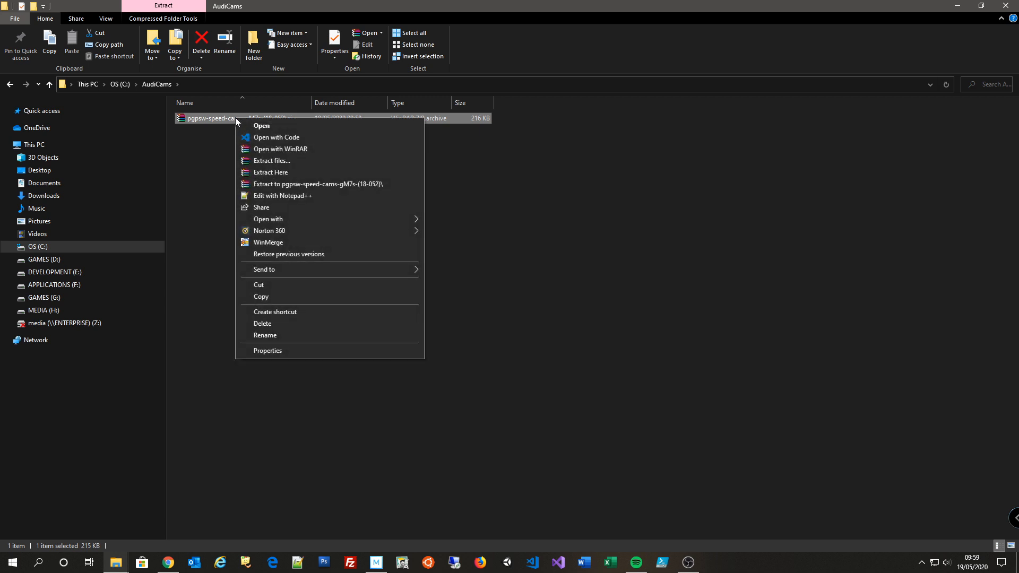
mouse_move(294, 172)
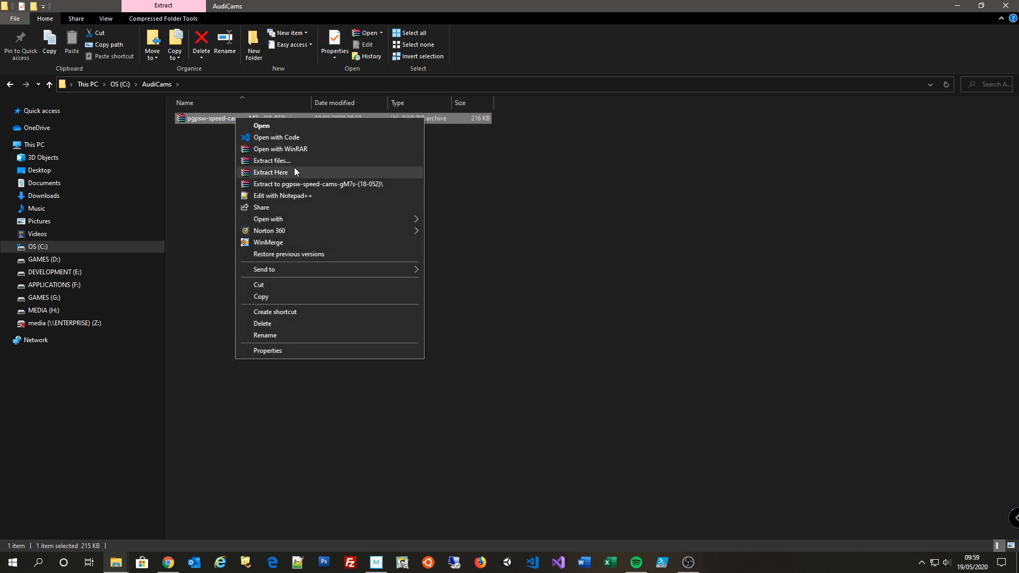
left_click(270, 172)
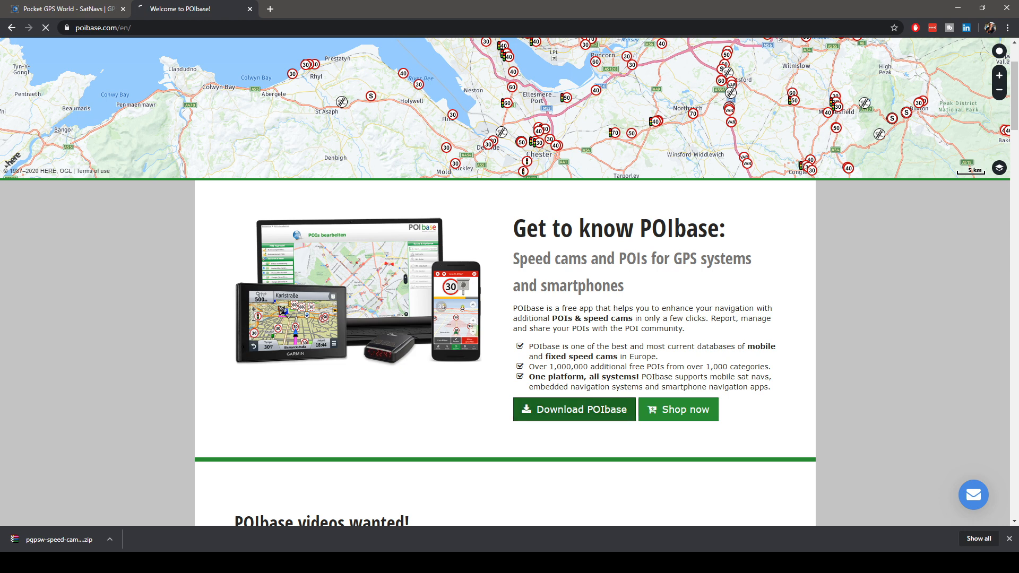
- Download the POIbase Windows installer and run it until device selection appears
left_click(573, 409)
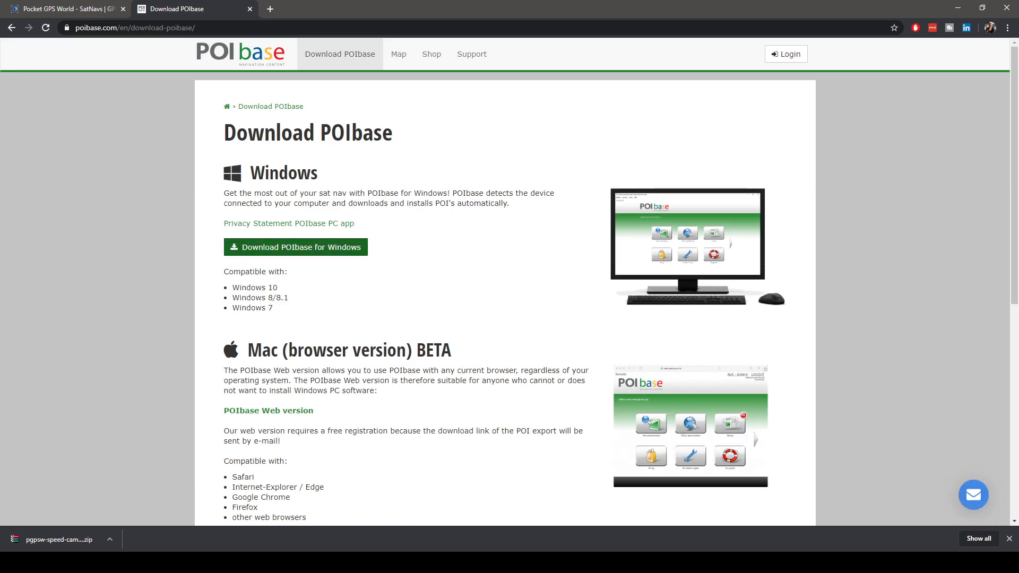
left_click(295, 247)
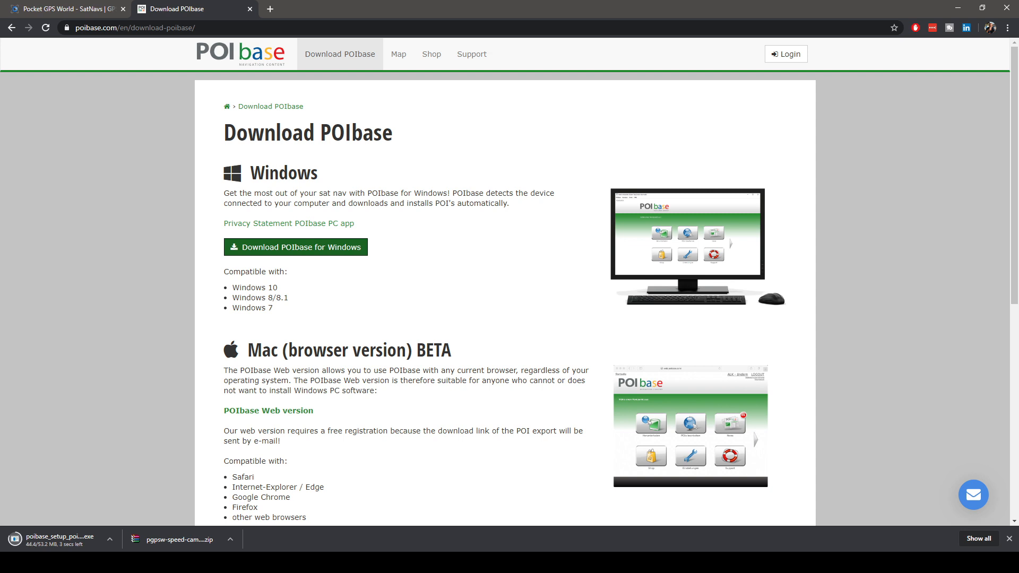
left_click(430, 54)
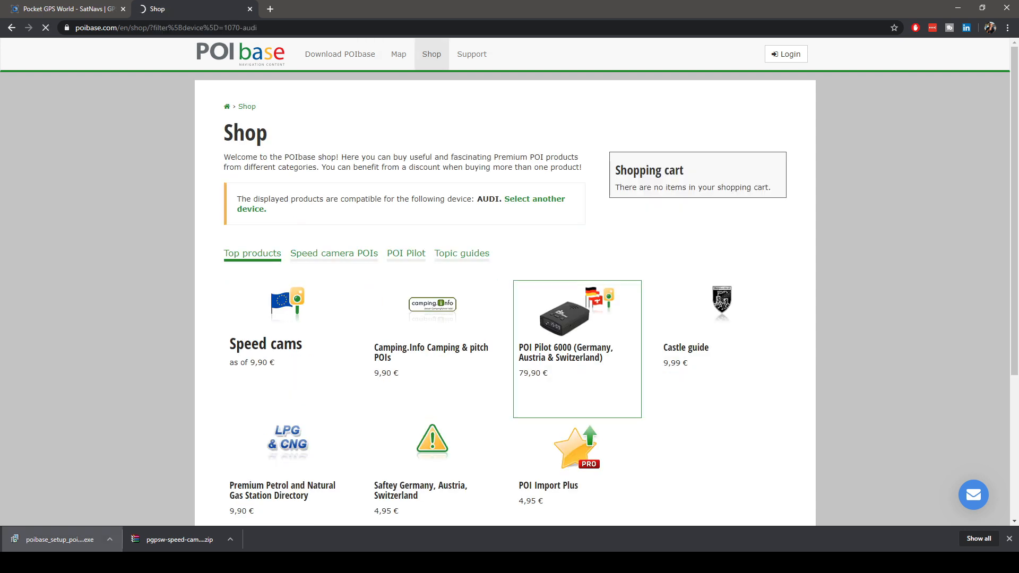
left_click(333, 253)
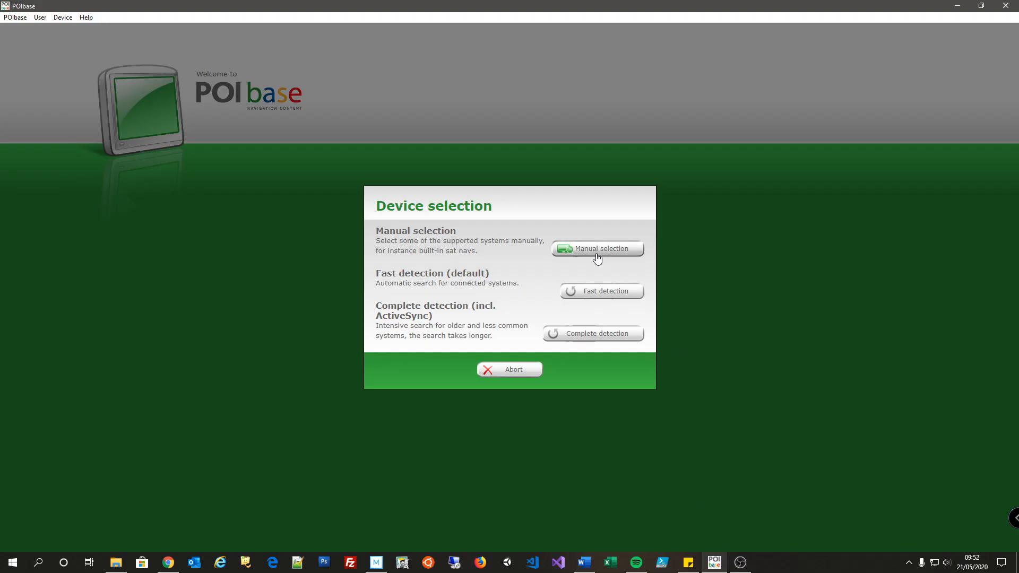
- Manually select AUDI as the navigation device and log in to POIbase
left_click(596, 248)
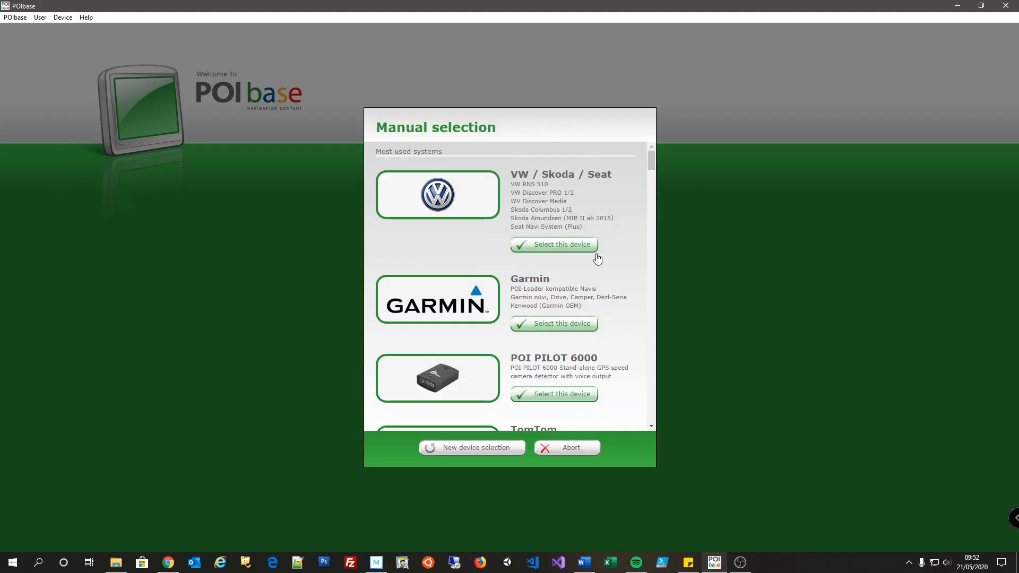
scroll("down", 3)
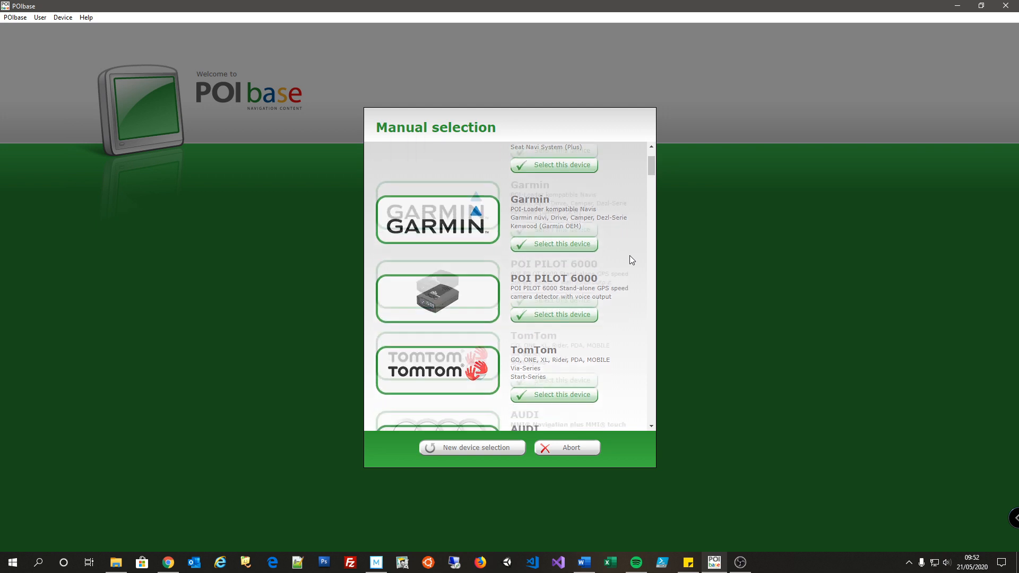
scroll("down", 3)
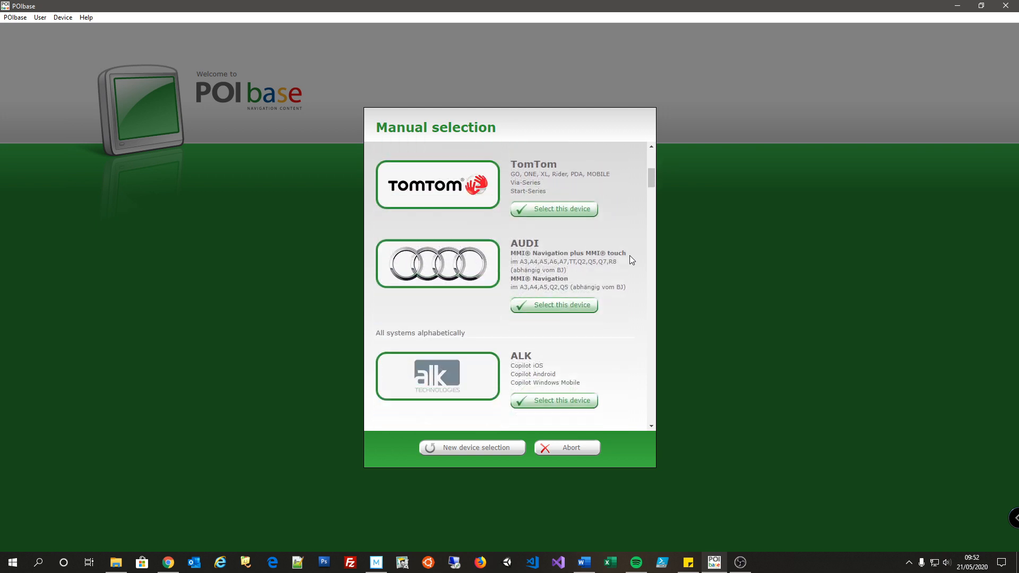
scroll("down", 3)
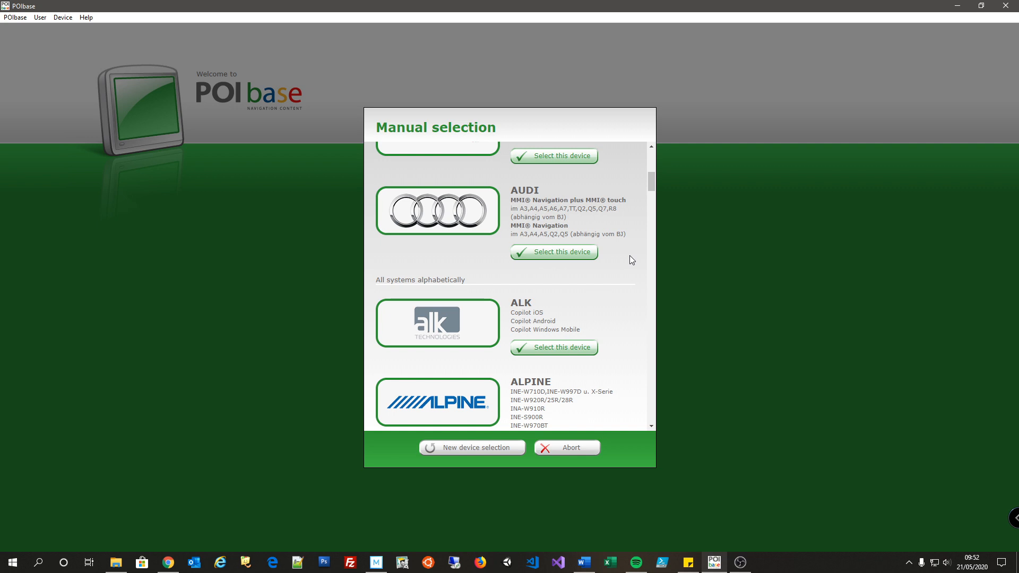
scroll("down", 3)
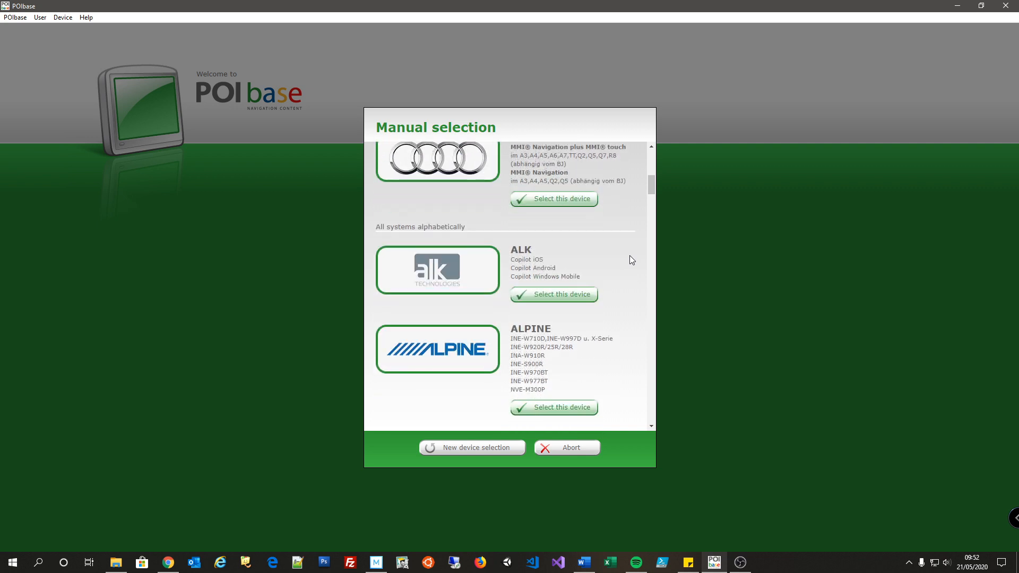
scroll("up", 3)
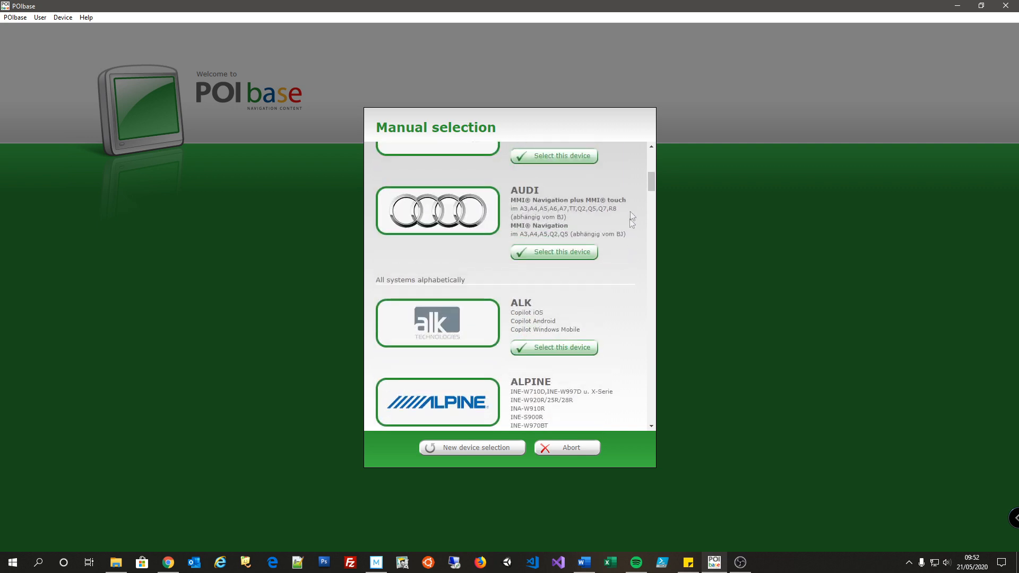
scroll("down", 3)
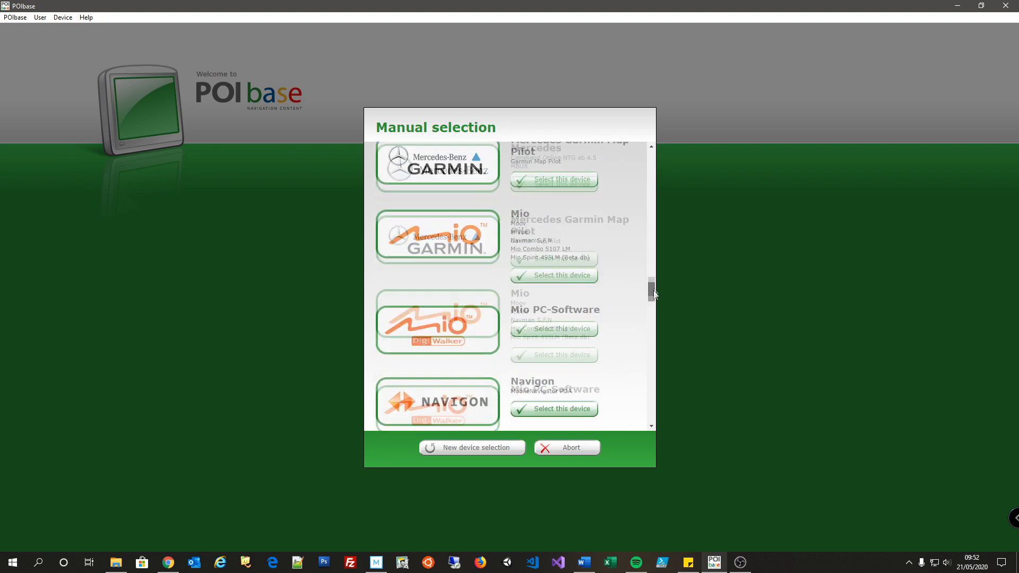
scroll("up", 3)
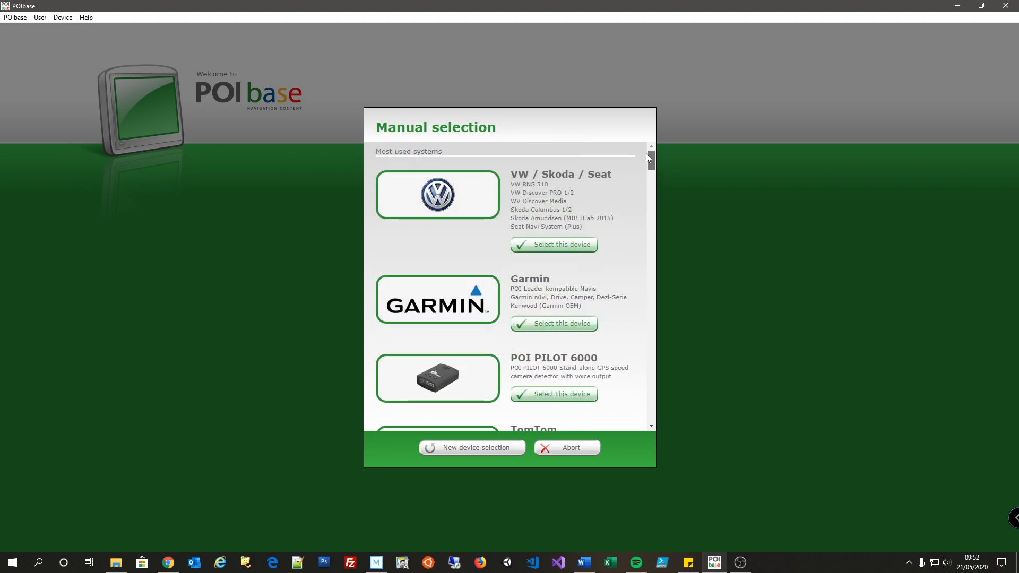
scroll("down", 3)
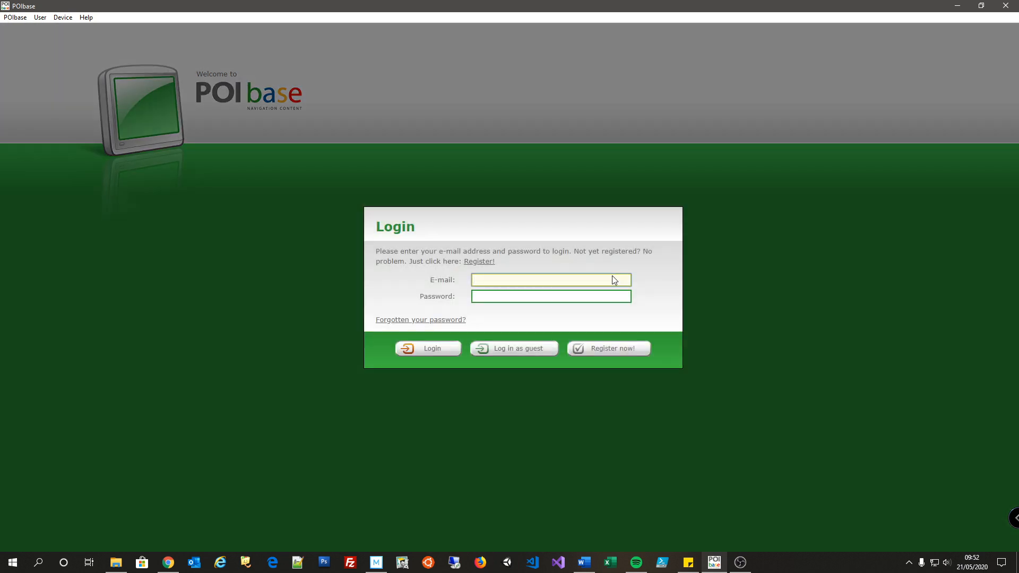
left_click(426, 347)
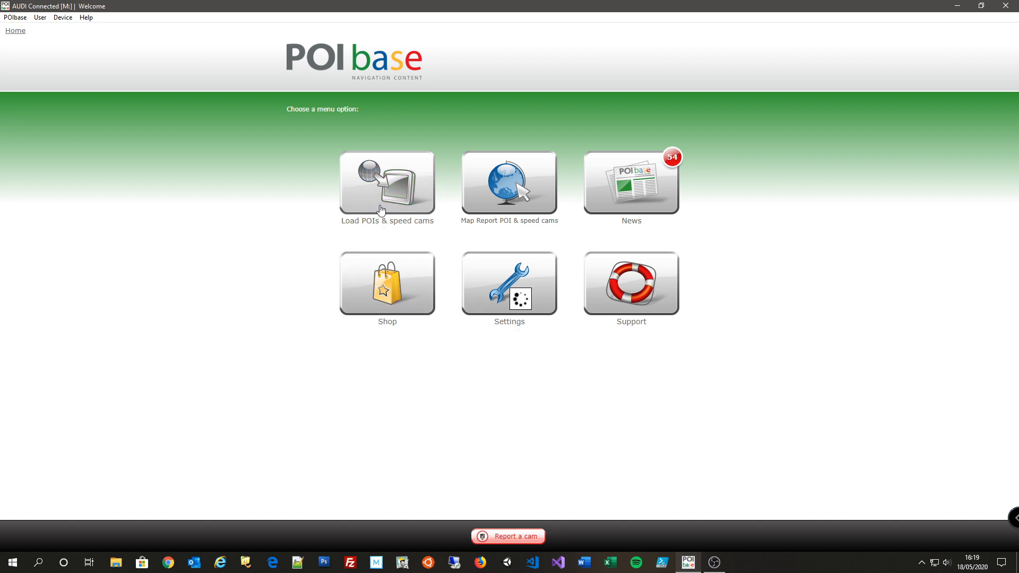
- Go to Load POIs & speed cams > My private POIs > Import my POIs > Add POI category
left_click(386, 182)
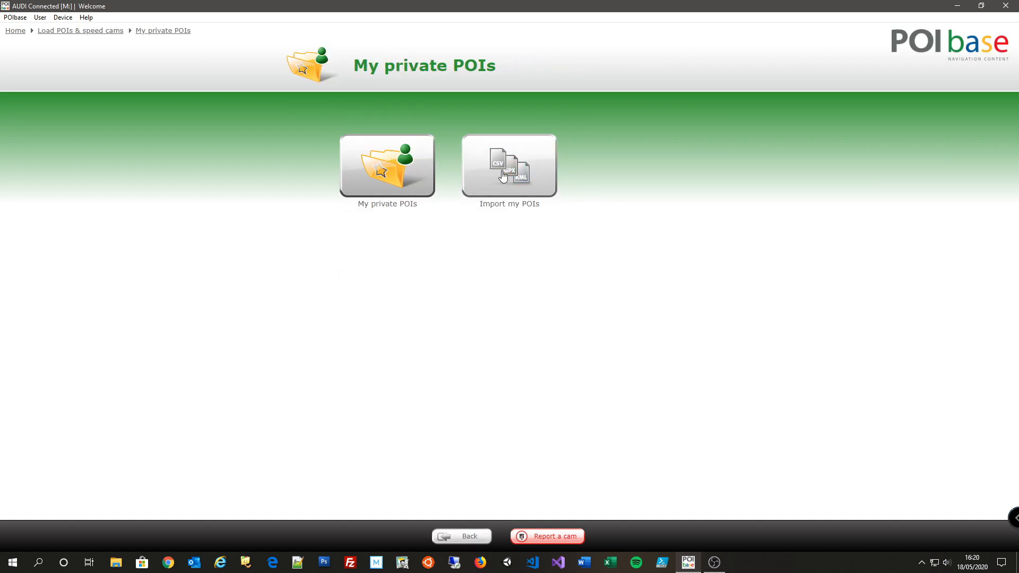
left_click(509, 165)
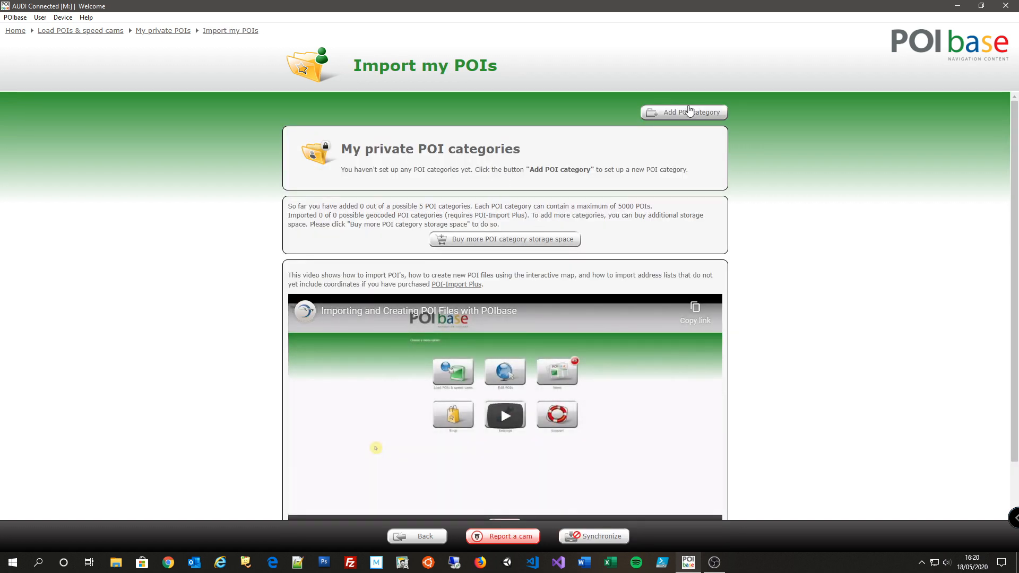
mouse_move(691, 113)
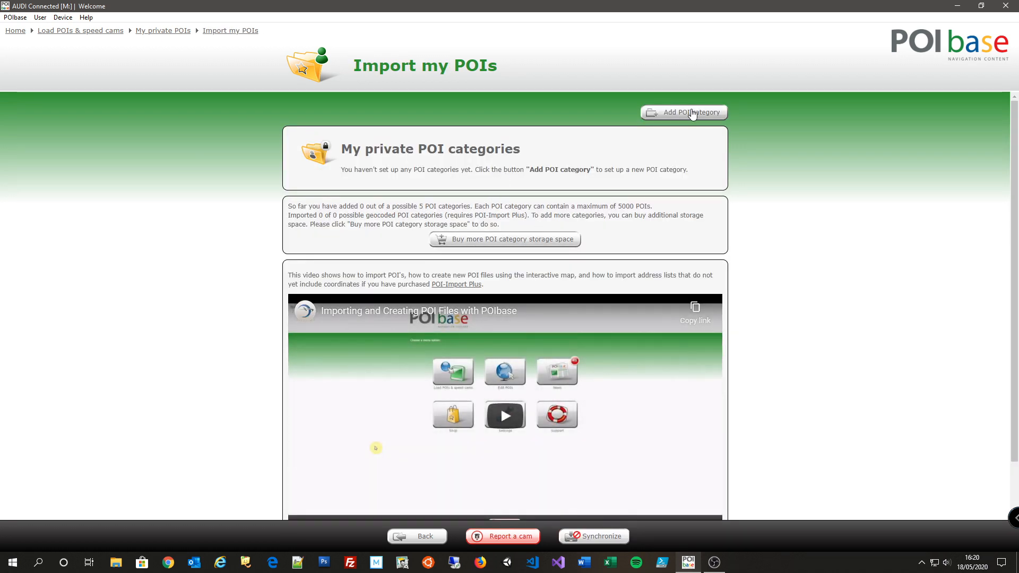
left_click(690, 111)
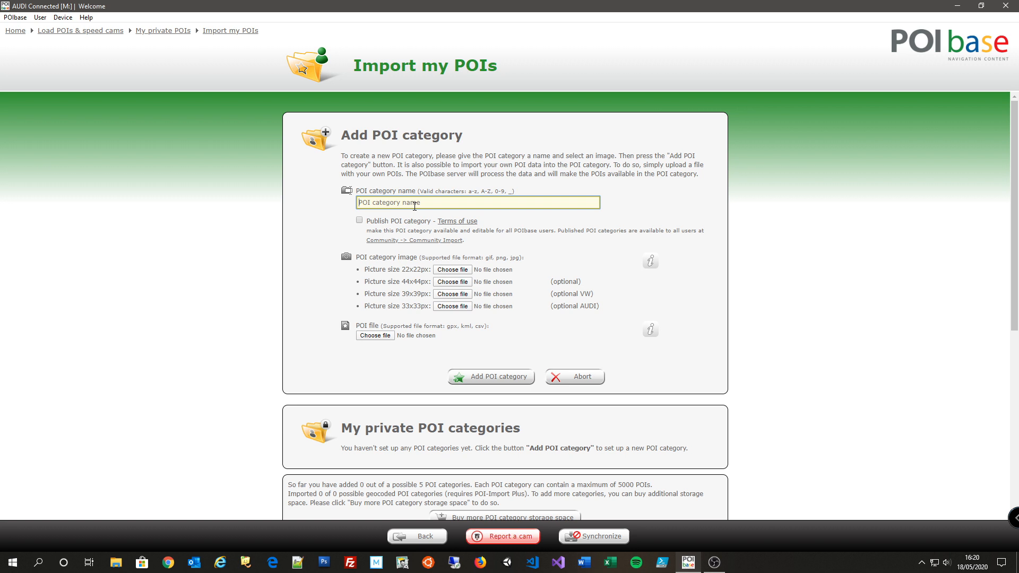
- Name it Gatso Cameras with pocketgps_uk_gatso.bmp (22x22) and gatso.png (33x33) icons
type("Gatso")
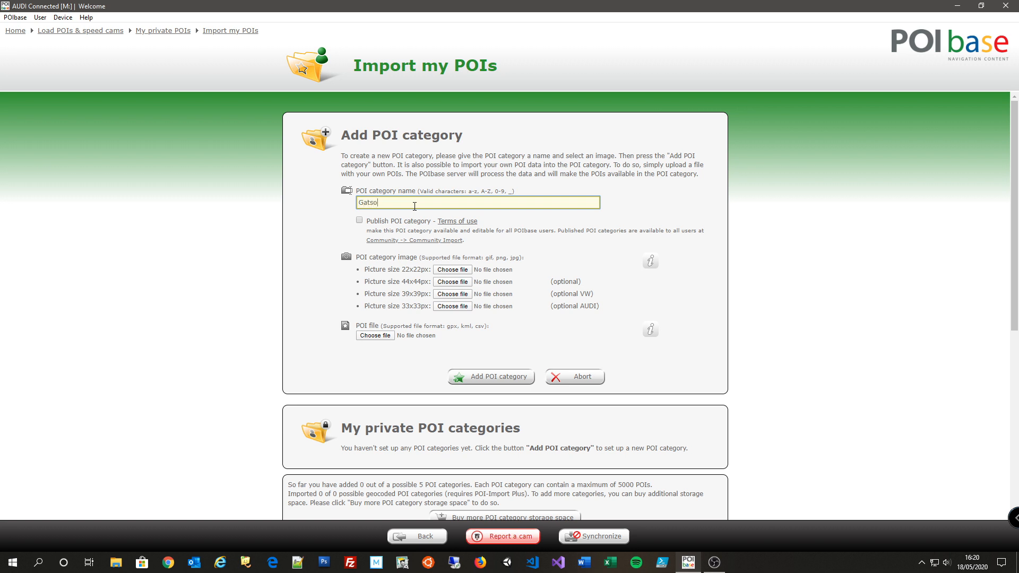
type("Cameras")
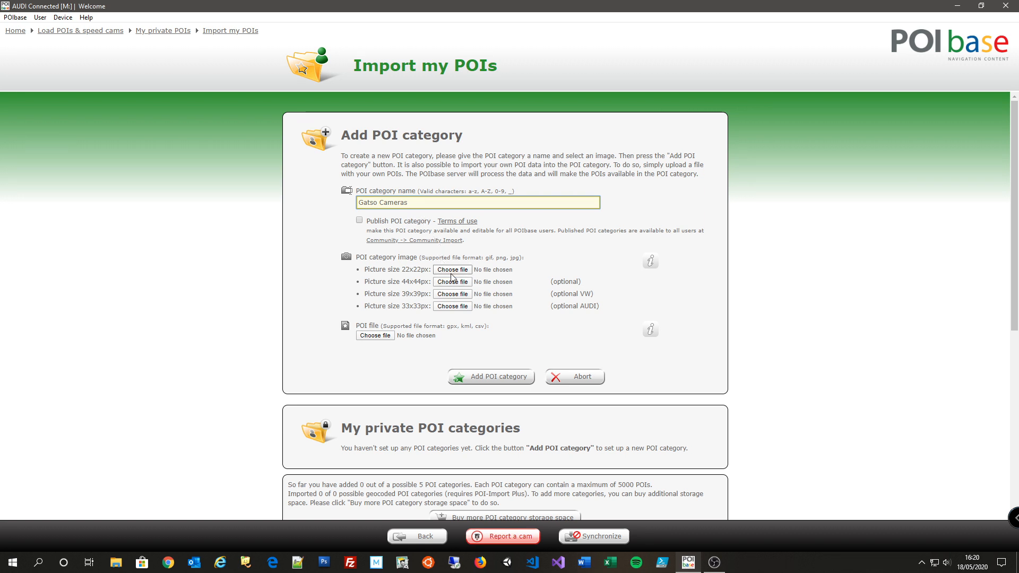
left_click(451, 270)
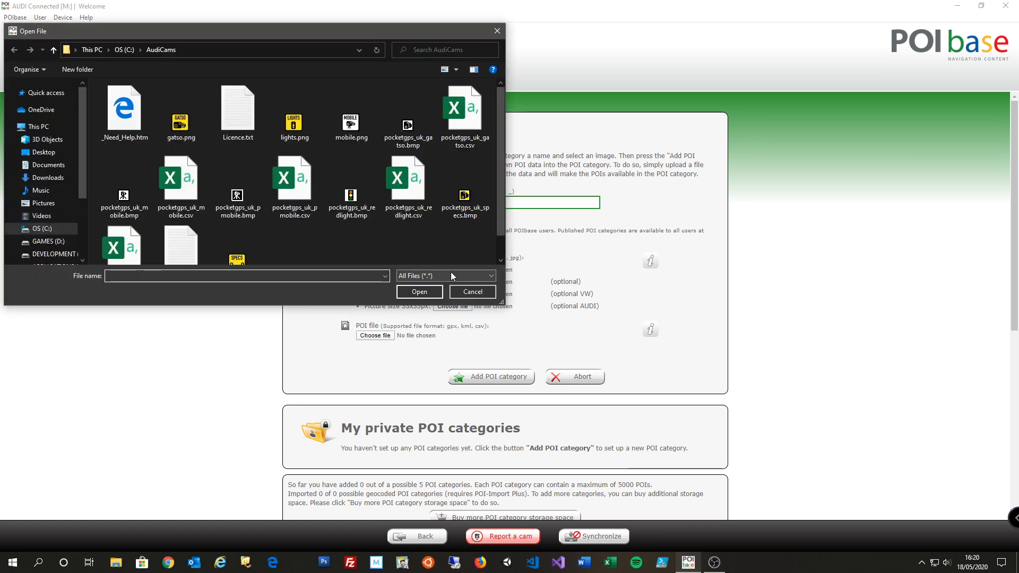
left_click(179, 123)
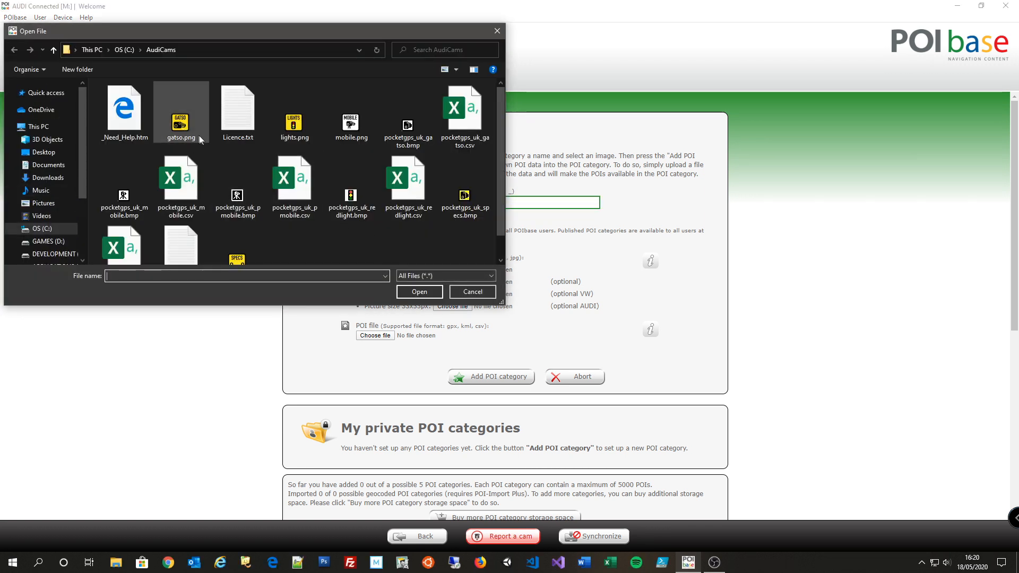
left_click(407, 125)
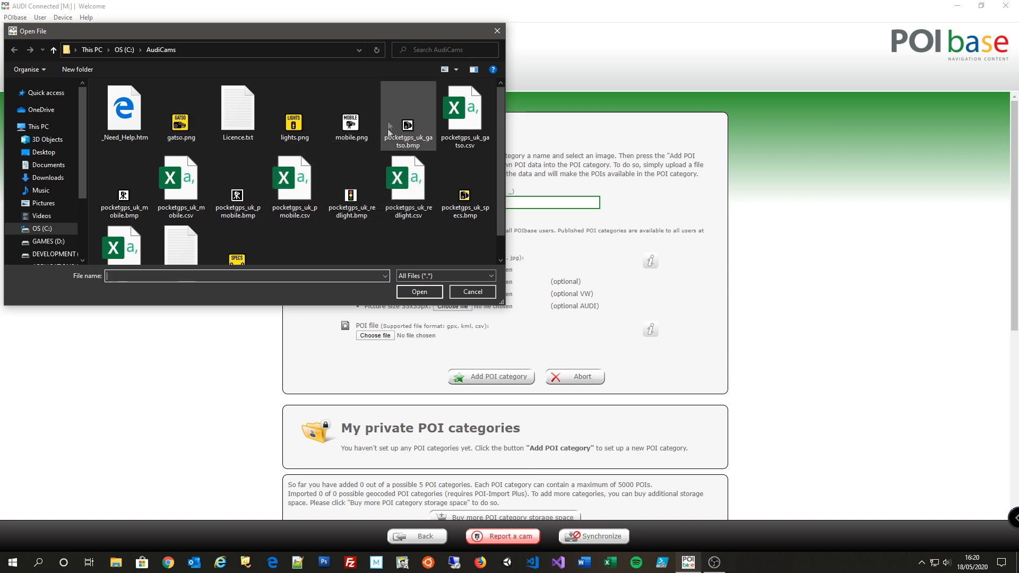
left_click(408, 115)
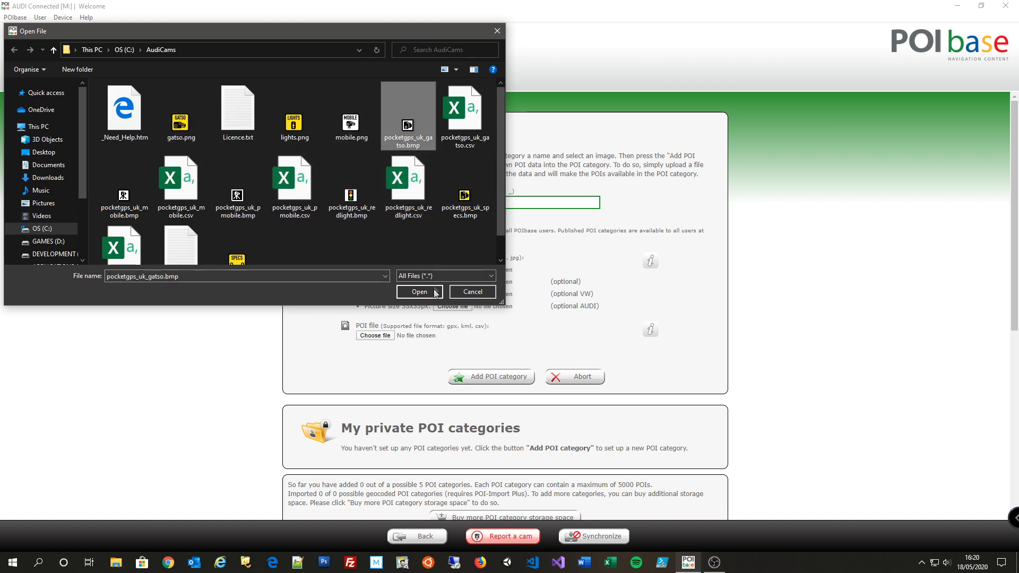
left_click(419, 291)
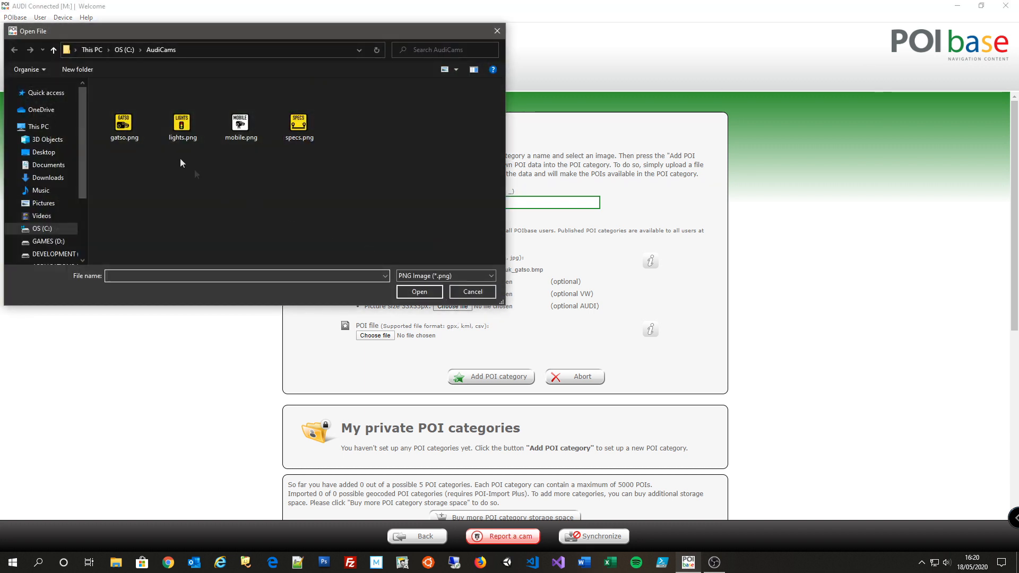
left_click(124, 124)
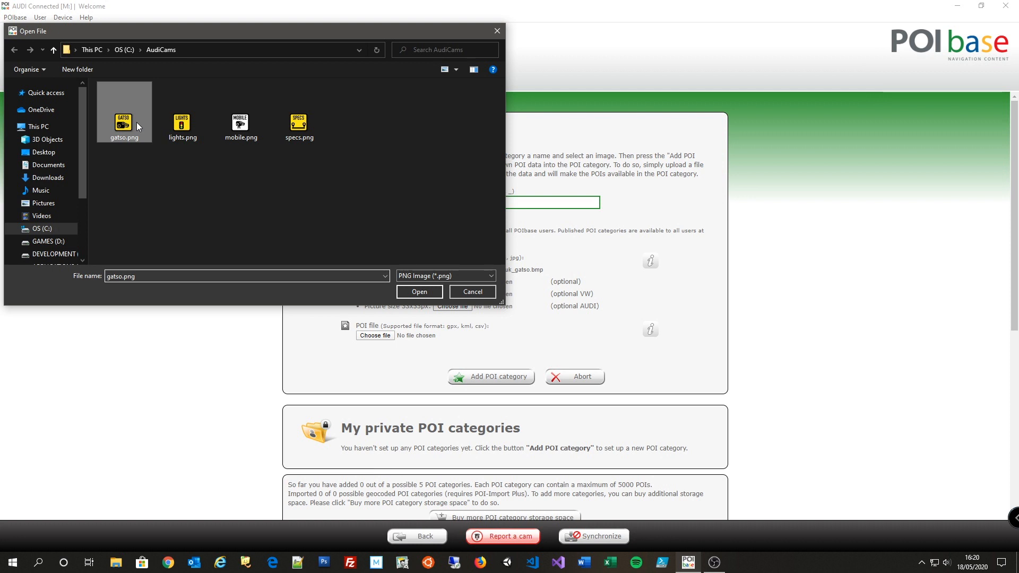
mouse_move(419, 292)
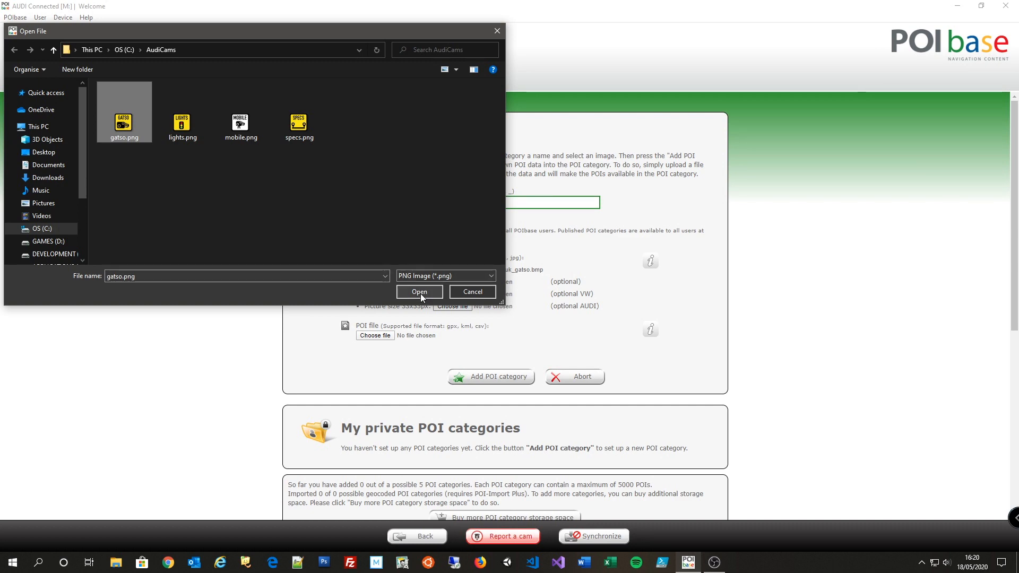
left_click(419, 291)
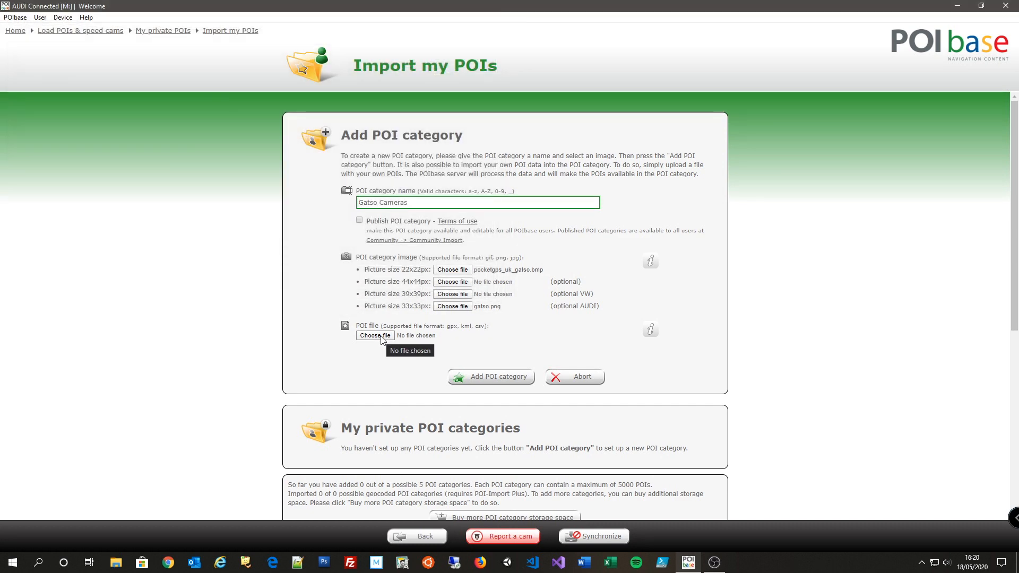
- Attach pocketgps_uk_gatso.csv as the POI file and submit the category, confirming 4,286 POIs
left_click(375, 335)
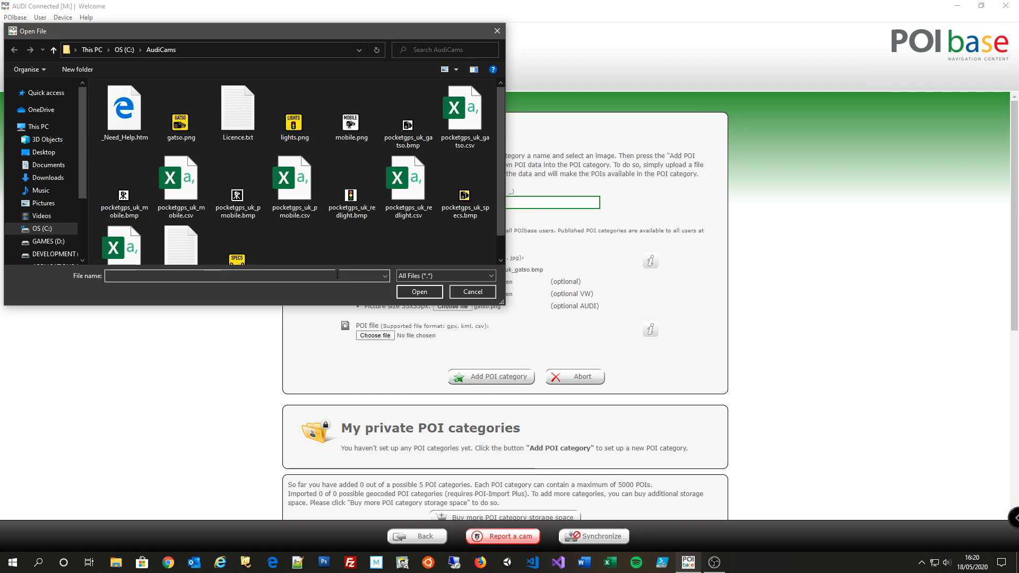
left_click(463, 117)
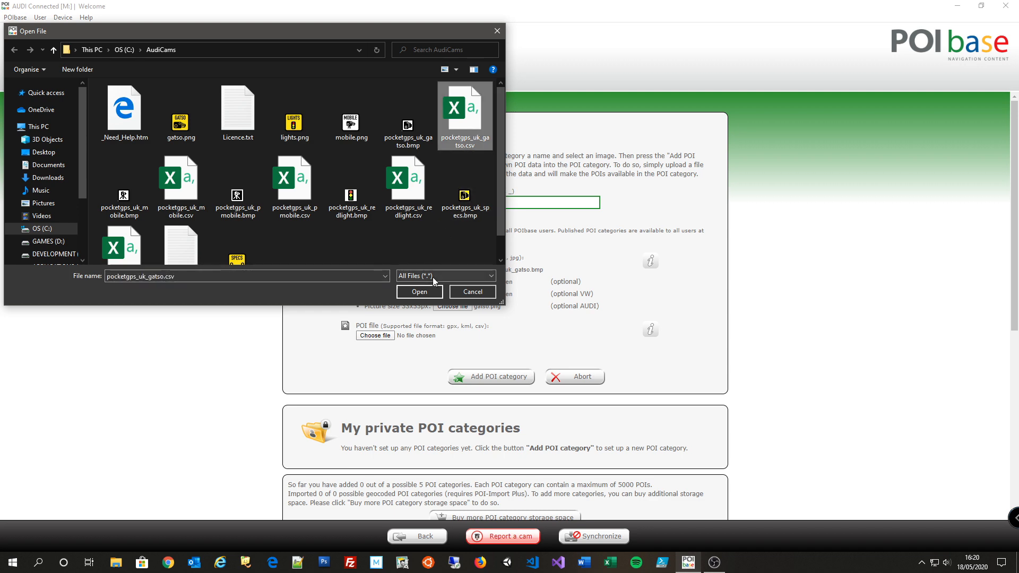
left_click(419, 291)
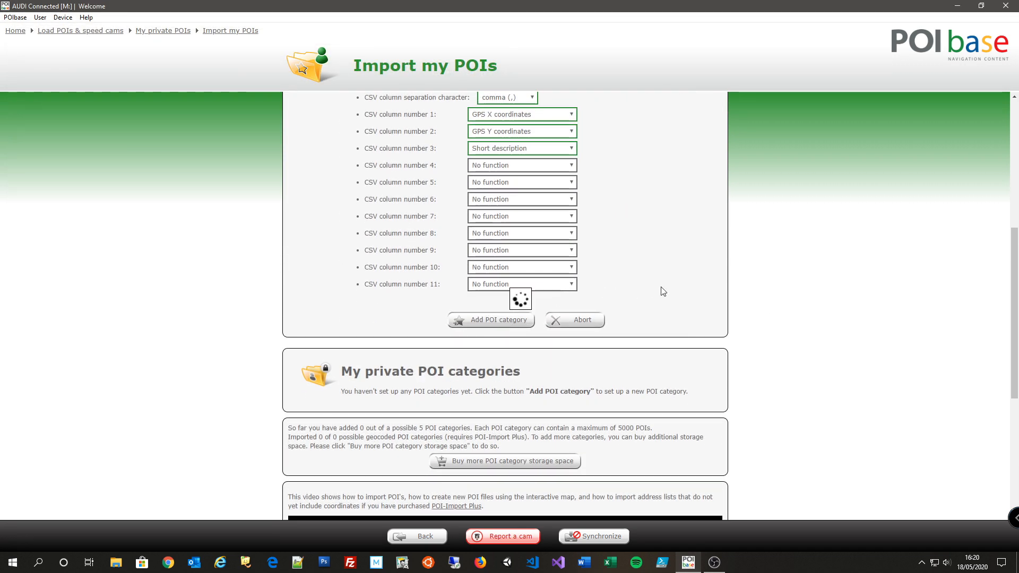
left_click(489, 320)
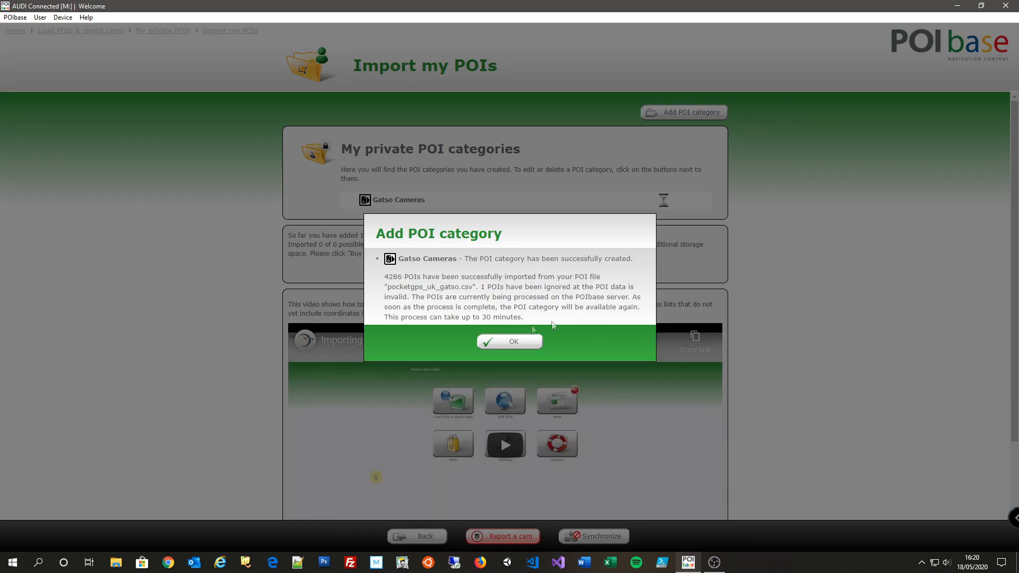
left_click(509, 342)
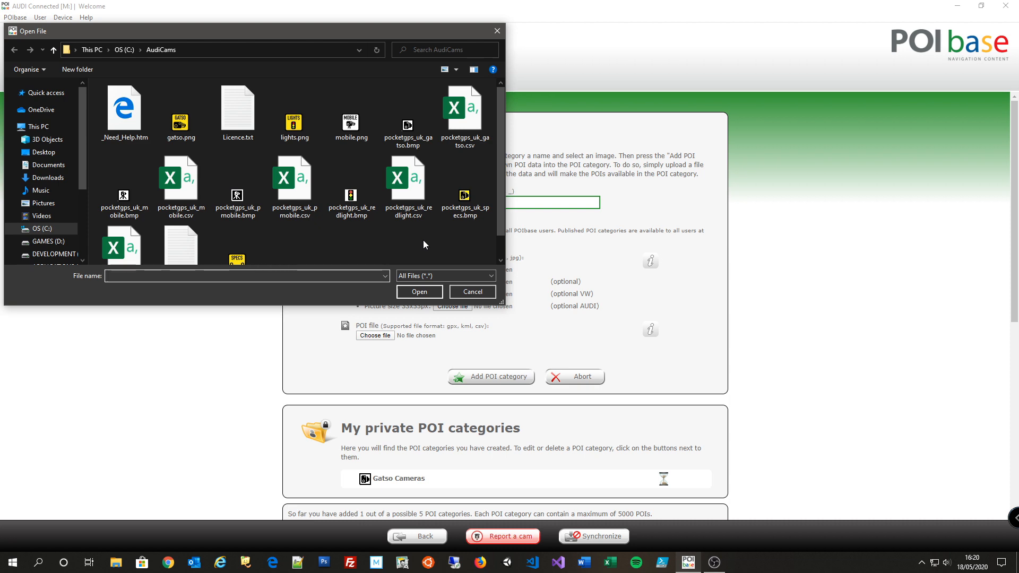
- Add the SPECS Cameras category with its camera data file (1,905 POIs)
left_click(419, 291)
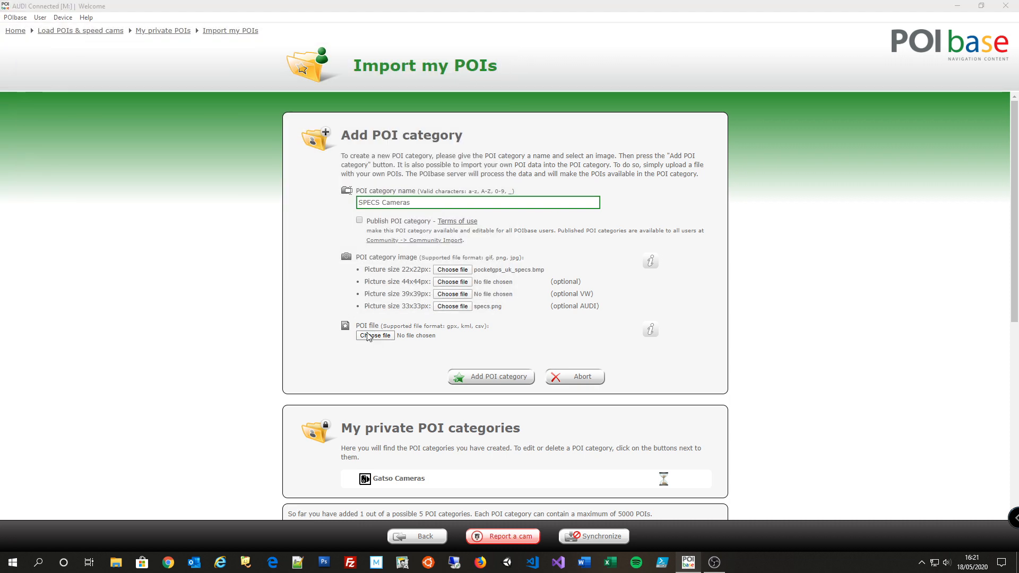
left_click(490, 376)
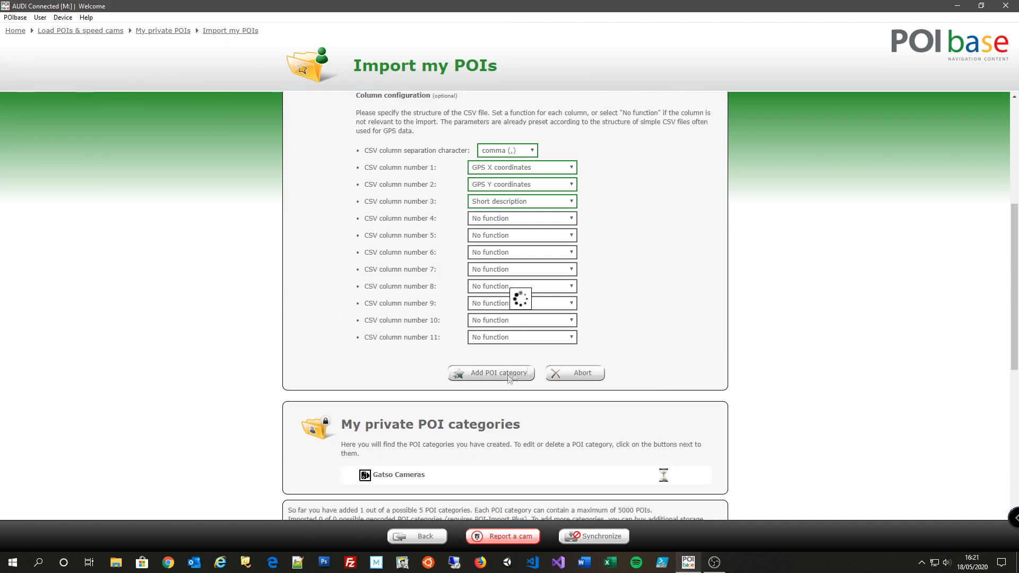
left_click(490, 373)
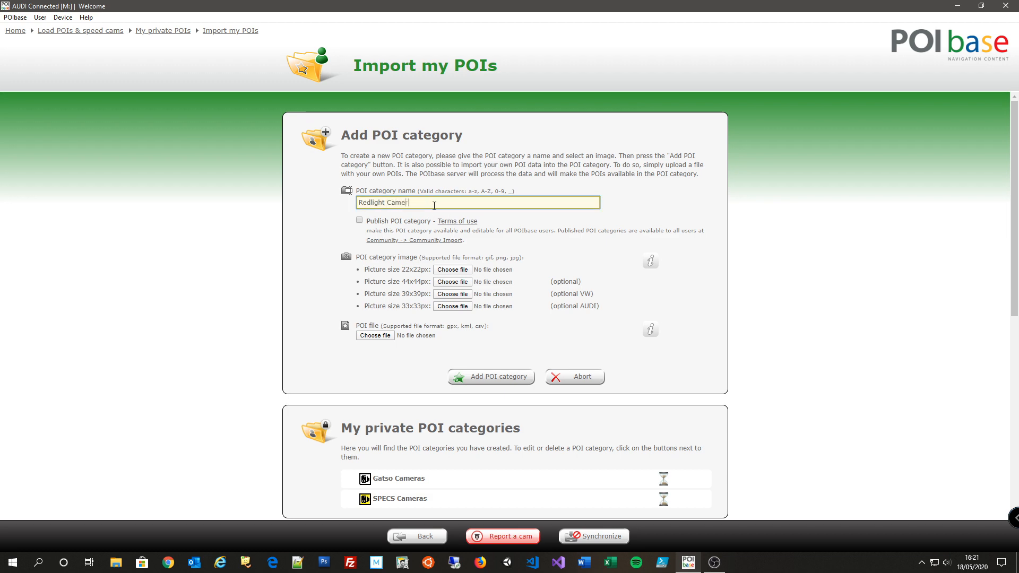
- Add the Redlight Cameras category with the traffic-light icon (824 POIs)
left_click(451, 269)
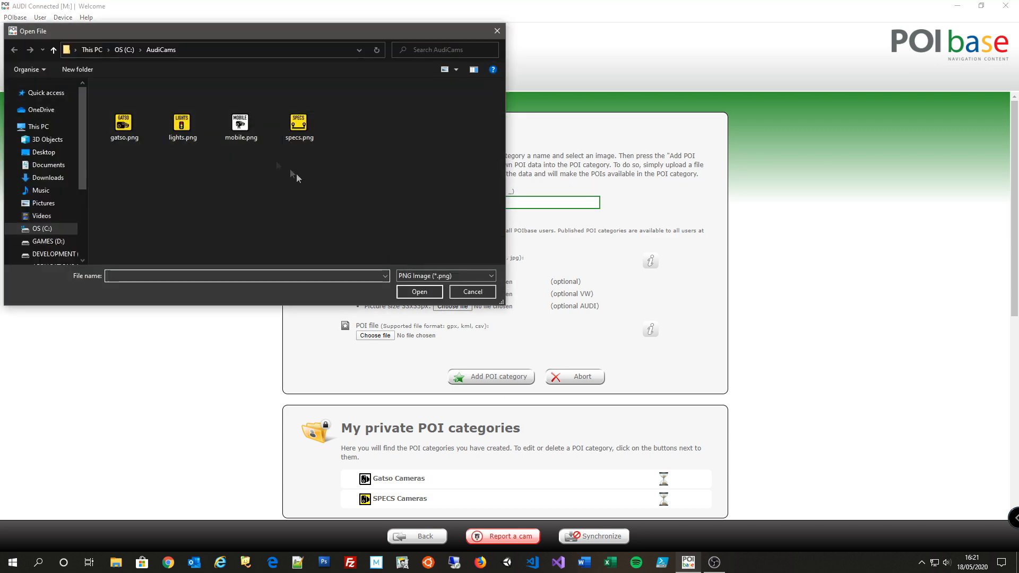
left_click(445, 276)
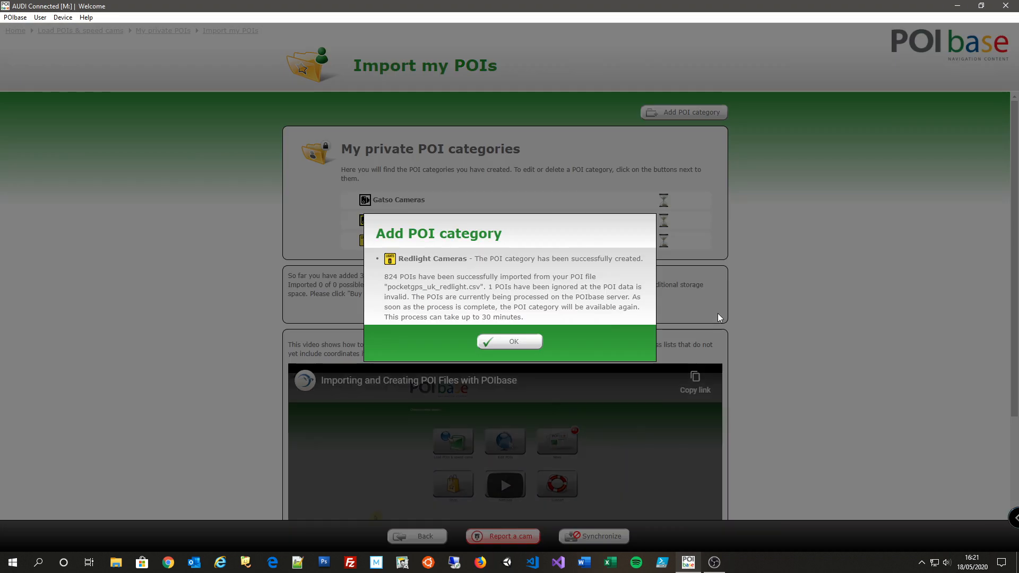
left_click(508, 342)
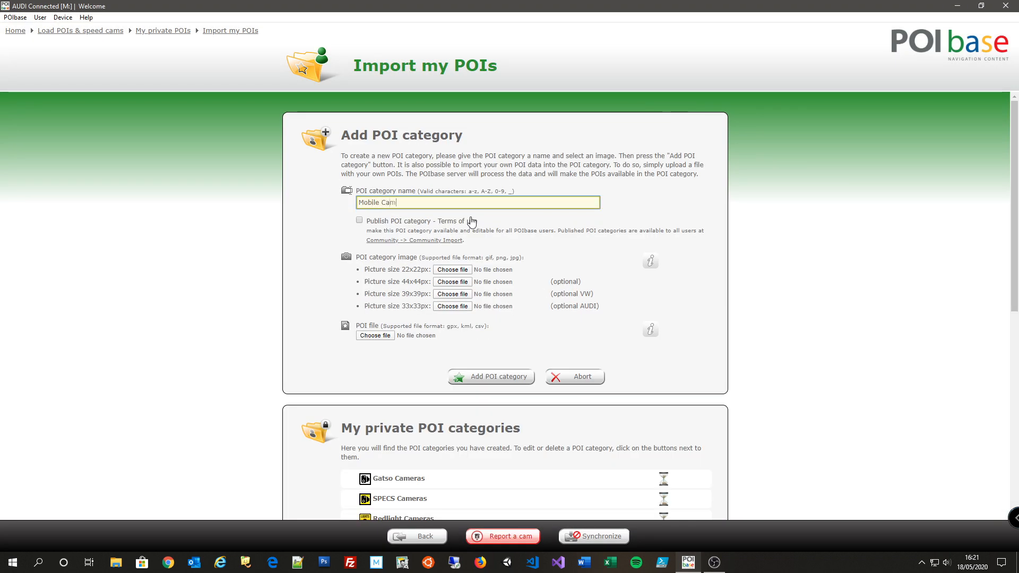
- Add the Mobile Cameras category with its icon and data file (5,000 POIs)
left_click(451, 269)
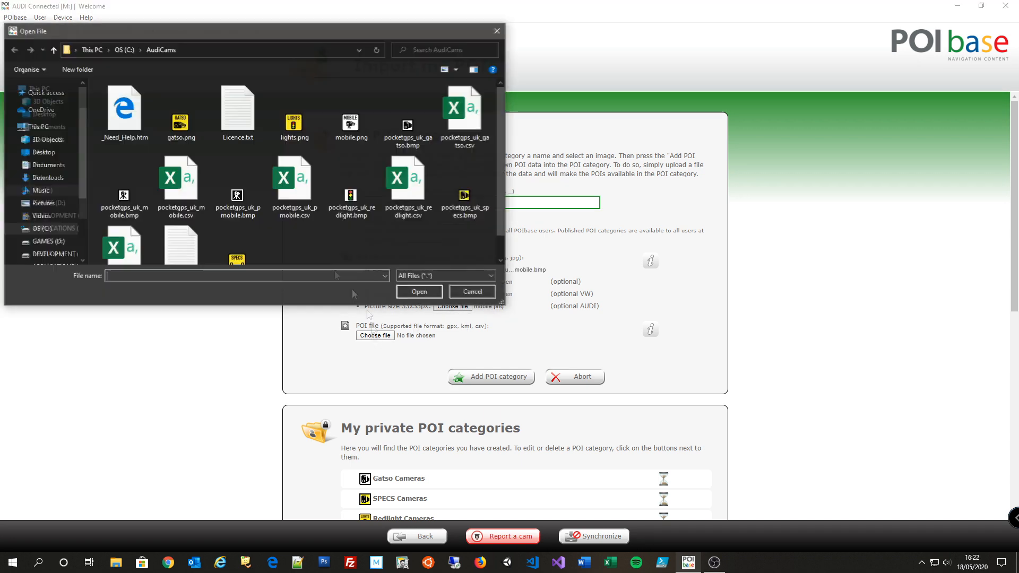
left_click(419, 291)
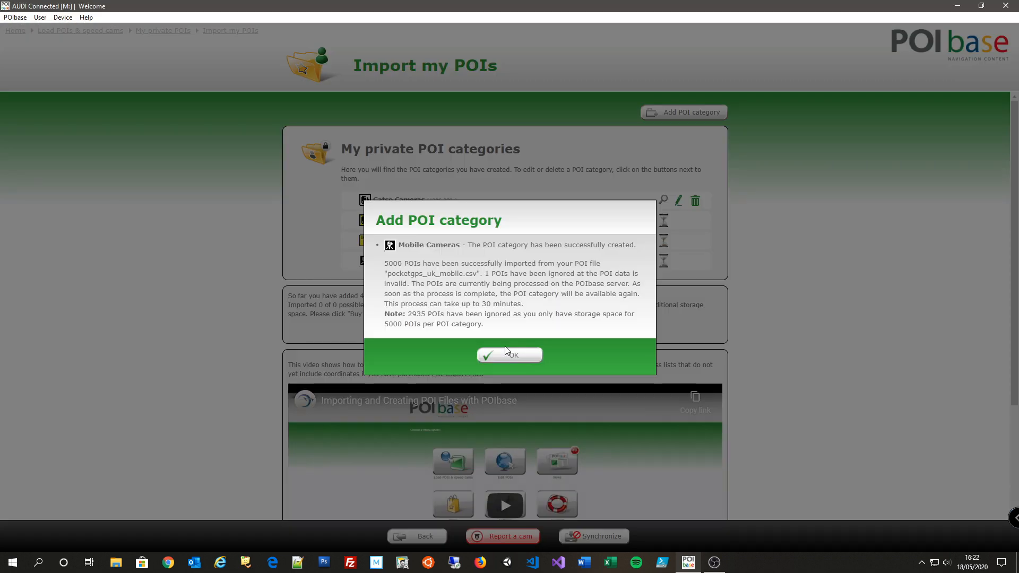
left_click(508, 355)
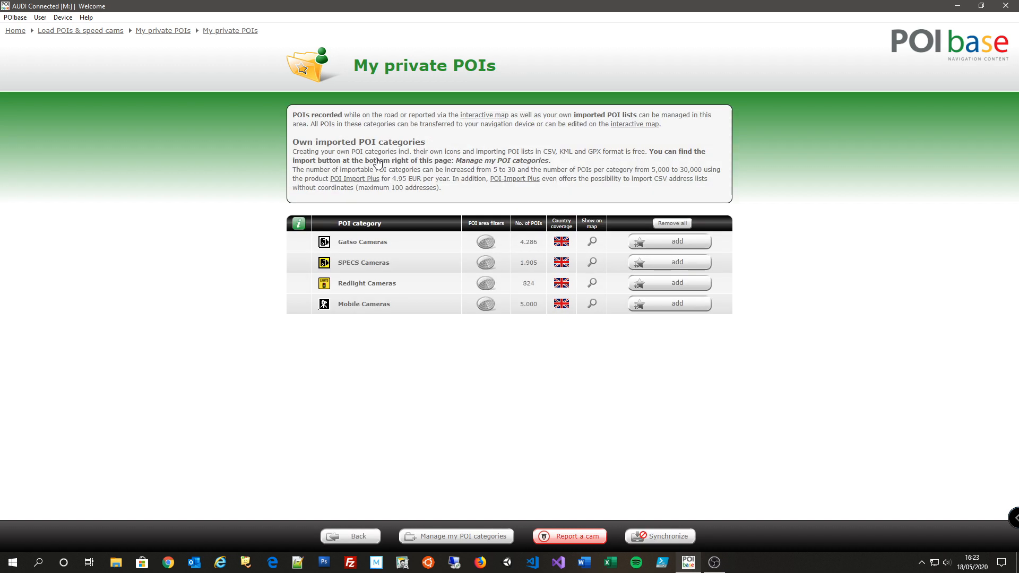
- Add all four camera categories, including Mobile Cameras, and download approx. 12,015 POIs
left_click(671, 223)
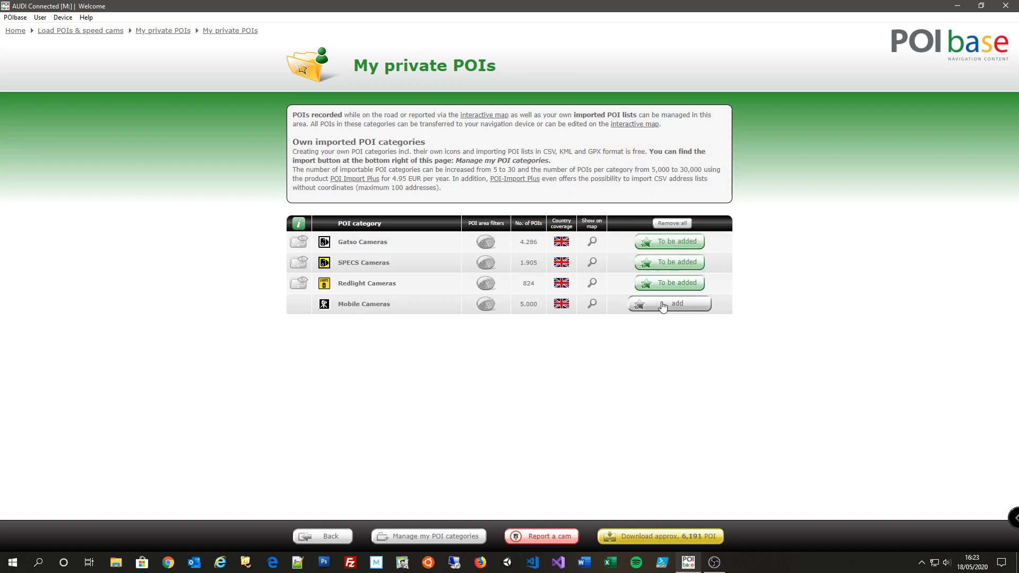
left_click(669, 304)
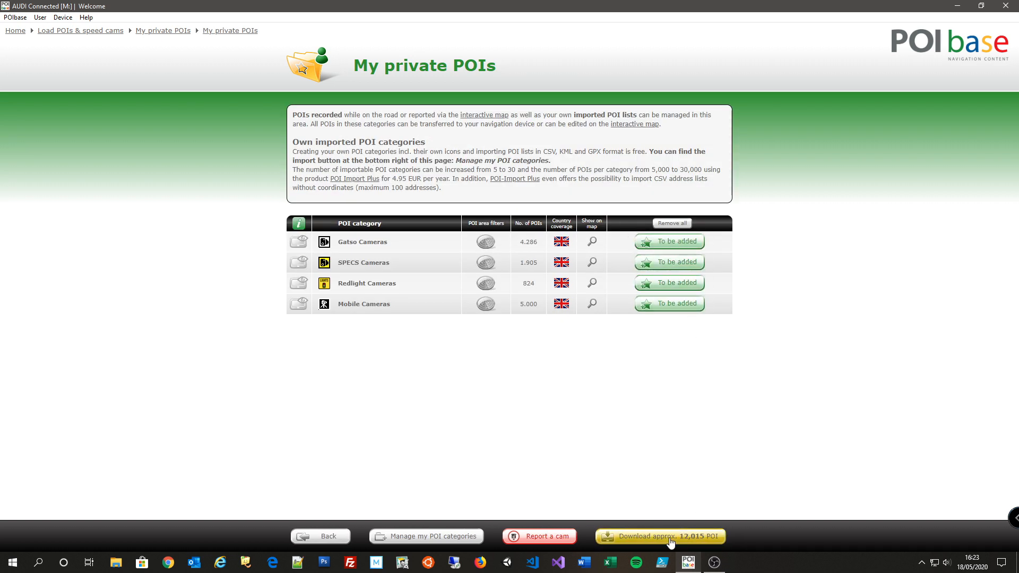
left_click(660, 535)
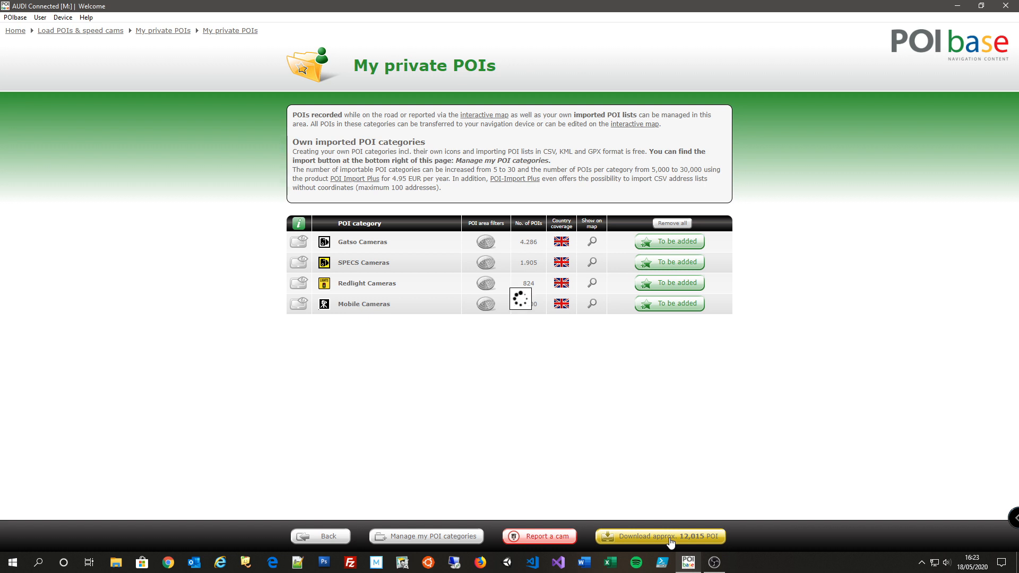
left_click(659, 536)
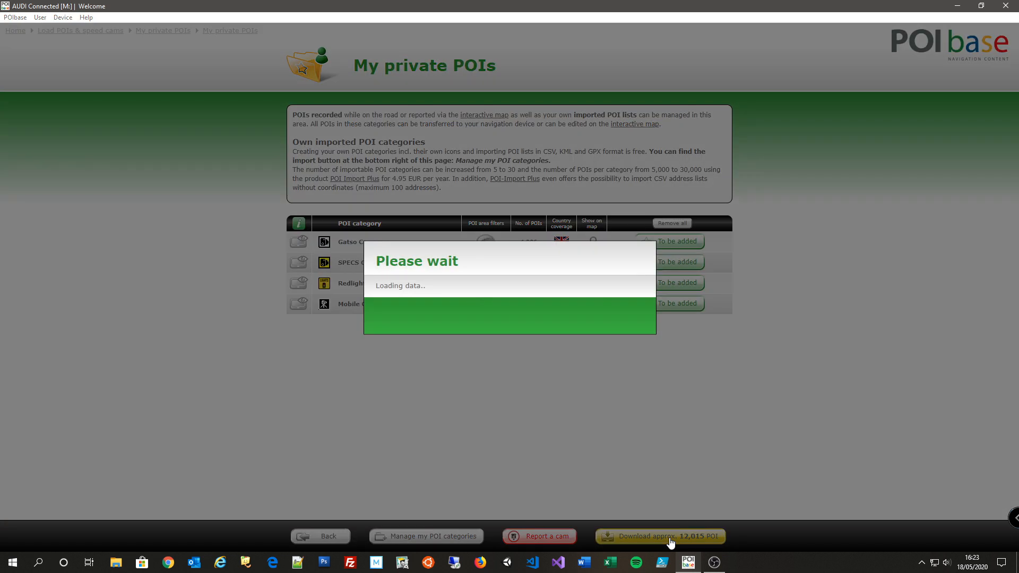